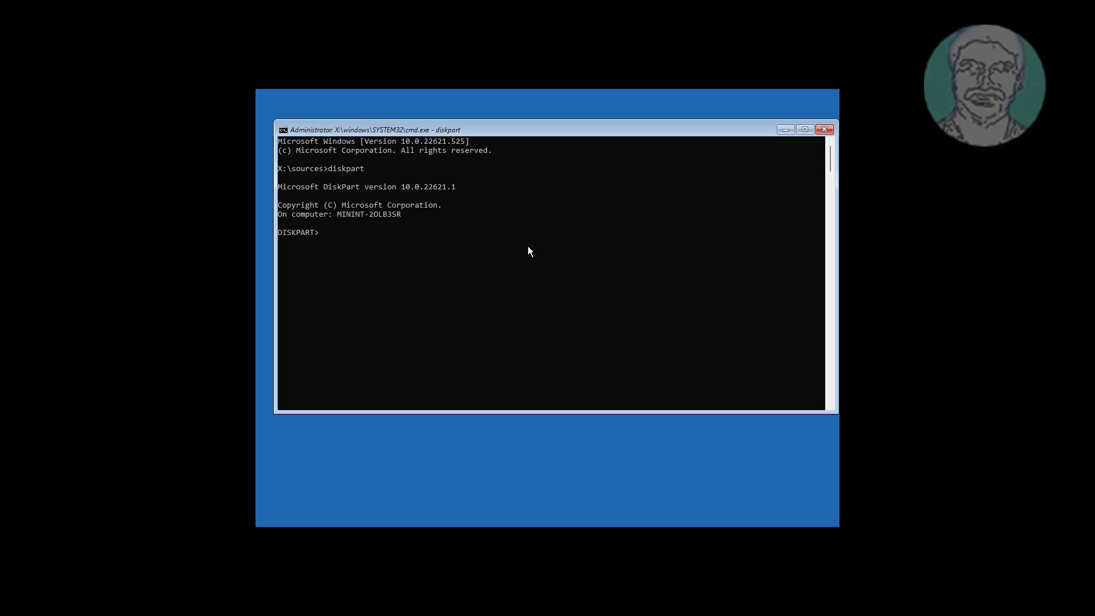
List the disks, select disk 0 (120 GB) and list its four partitions.
type("list disk")
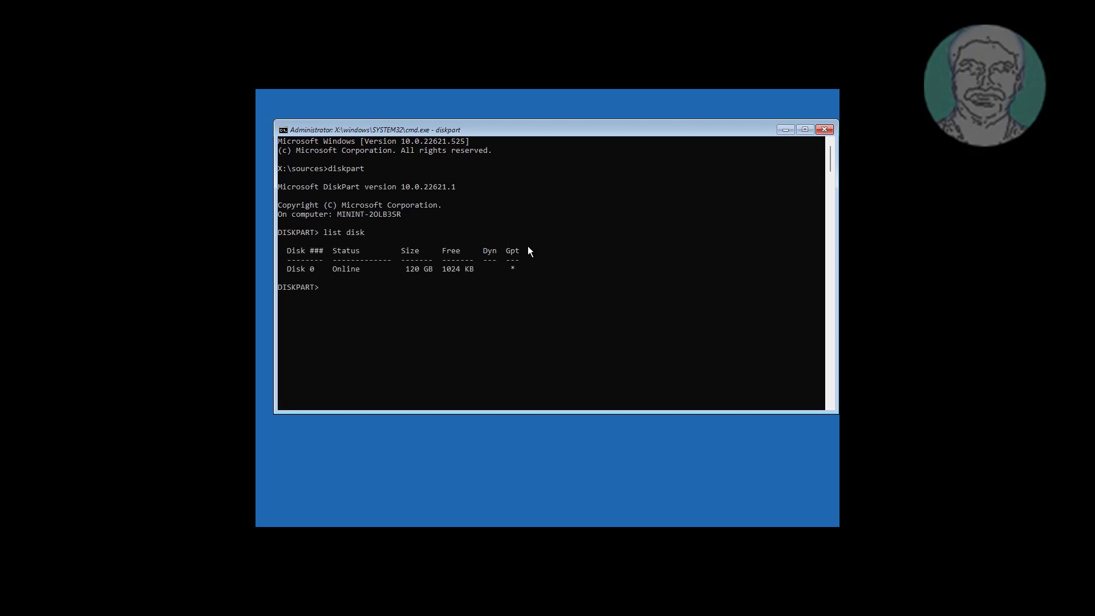
type("select")
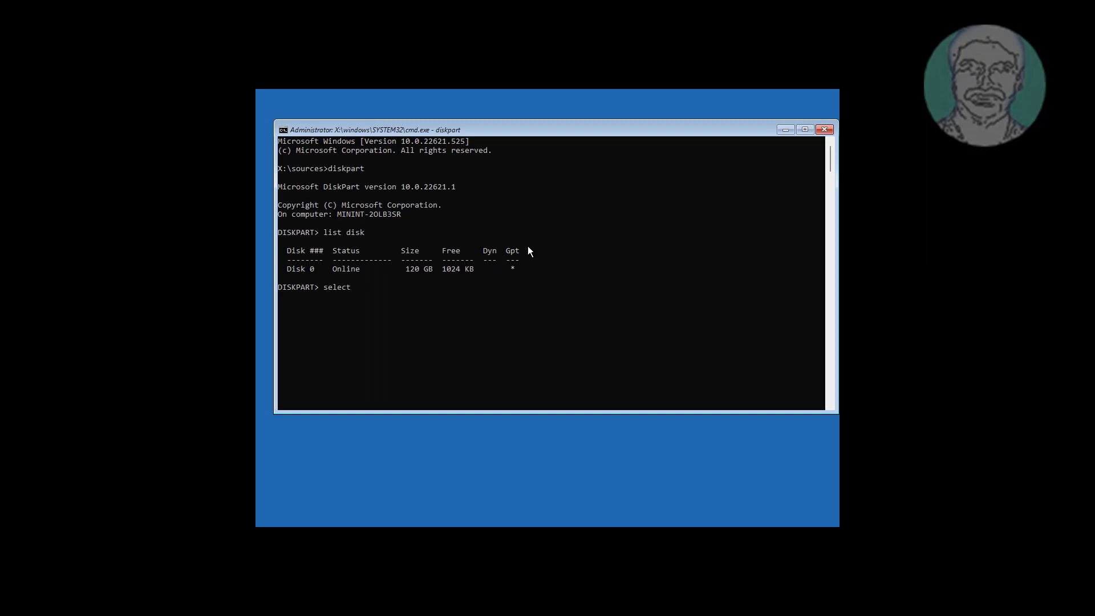
type("disk 0")
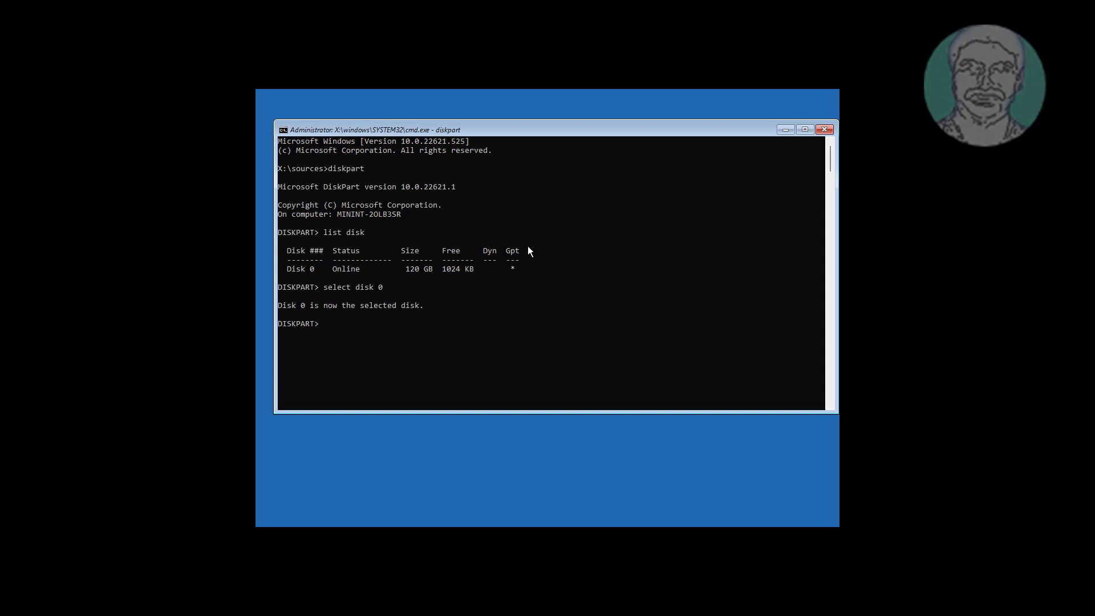
type("list part")
type("select")
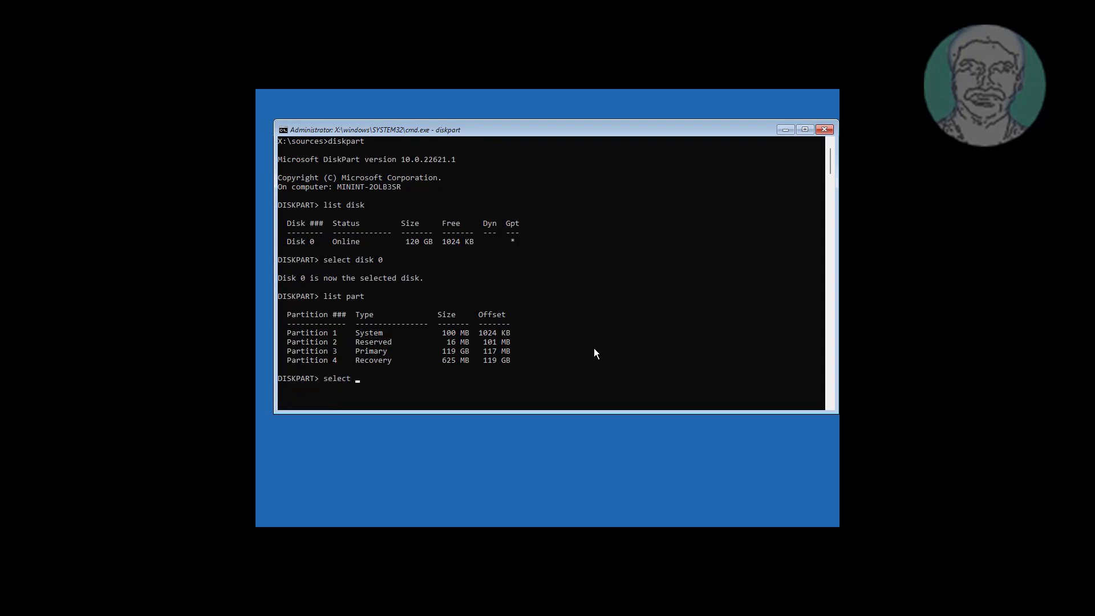
Select partition 1 and force-delete it with delete part override, then relist partitions.
type("part 1")
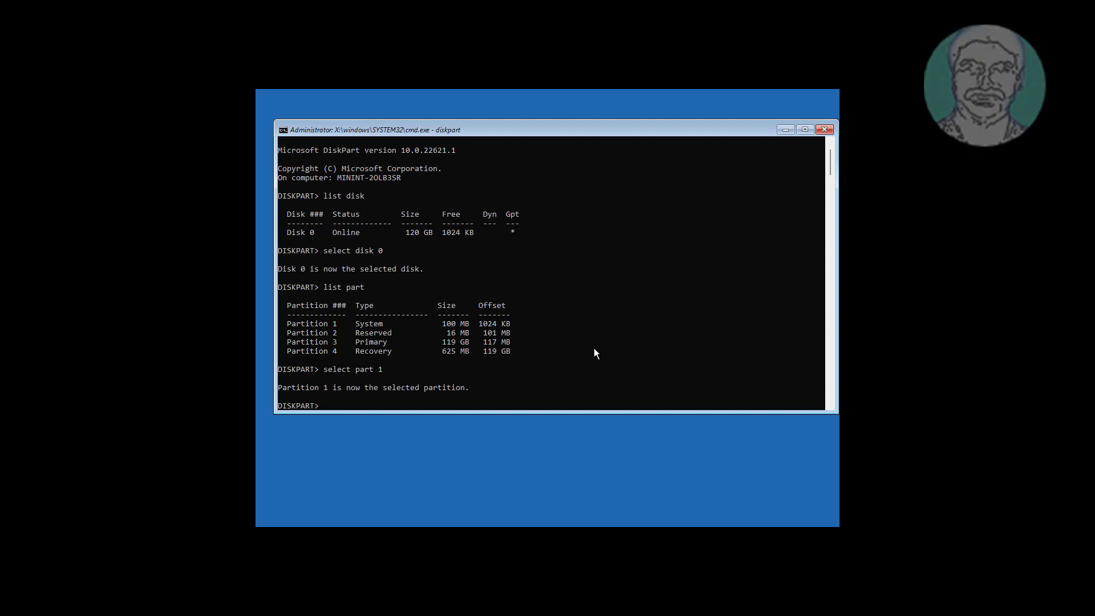
type("delete")
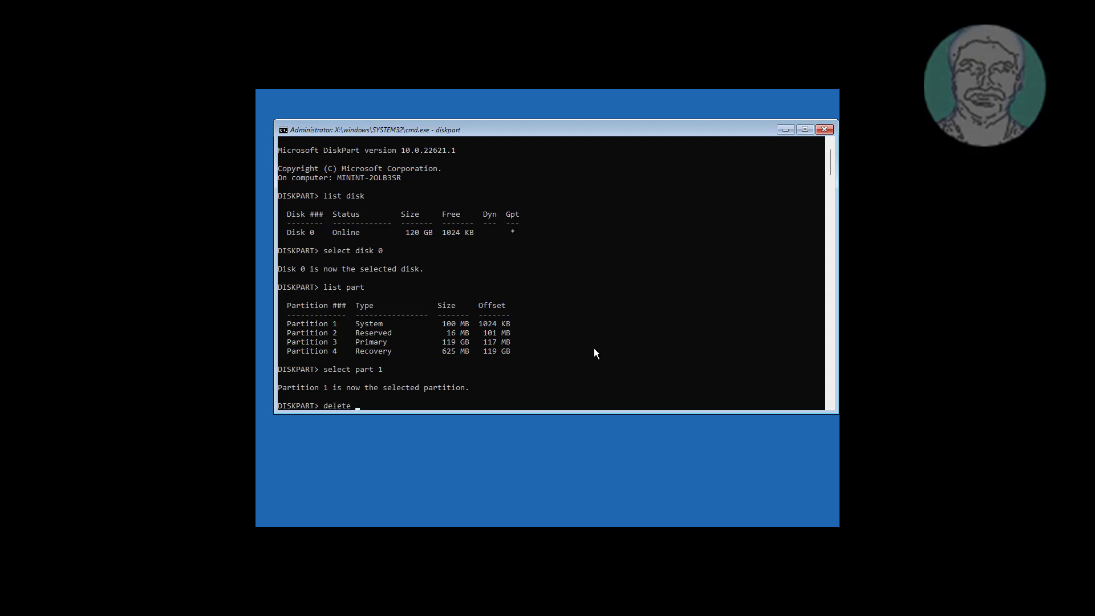
type("part")
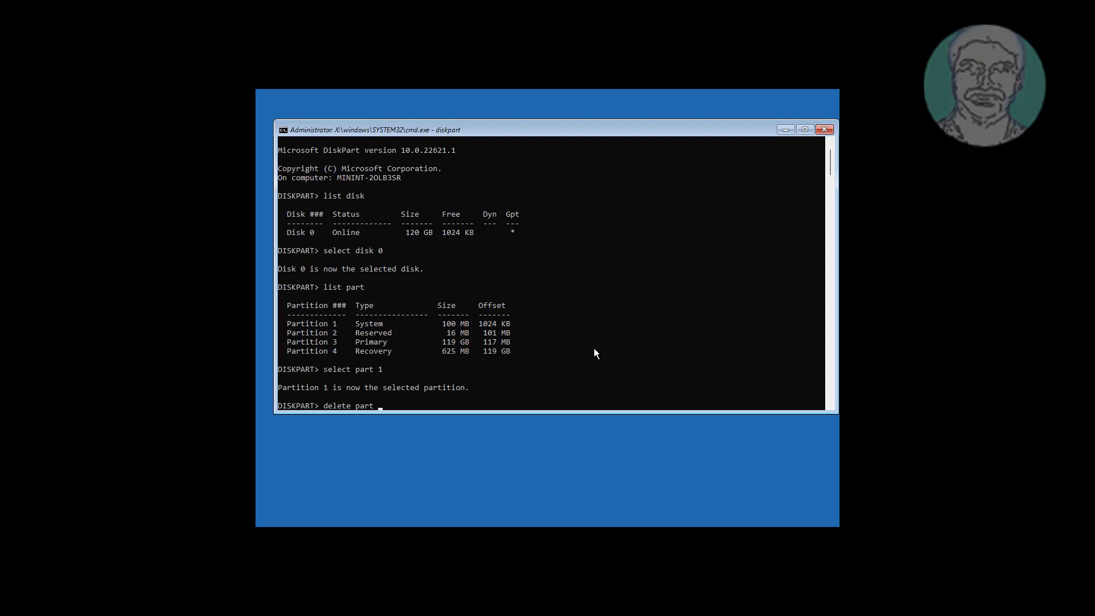
type("override")
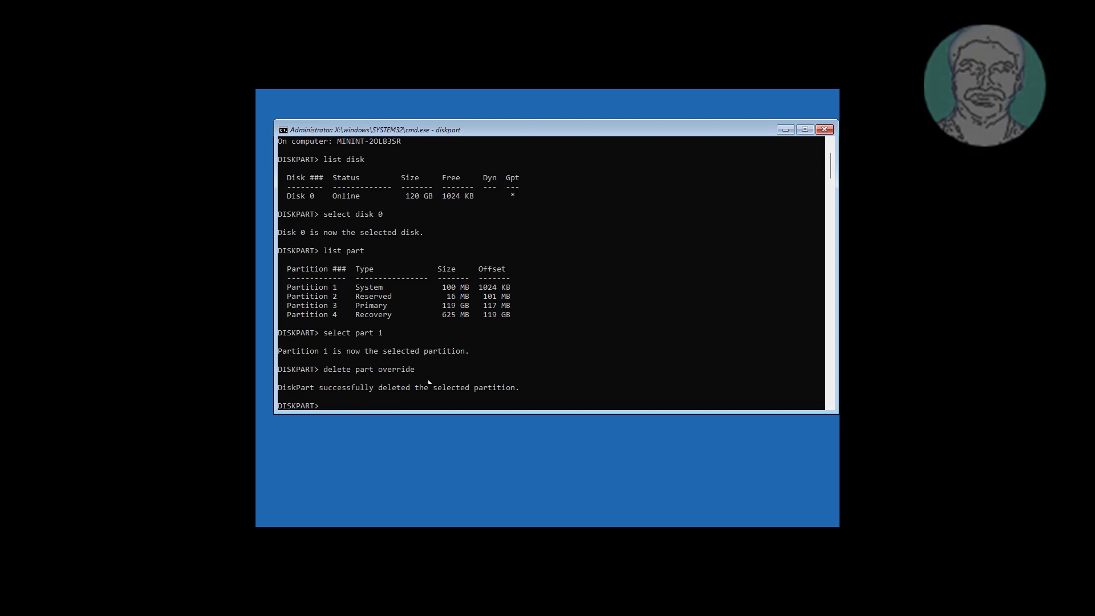
type("list part")
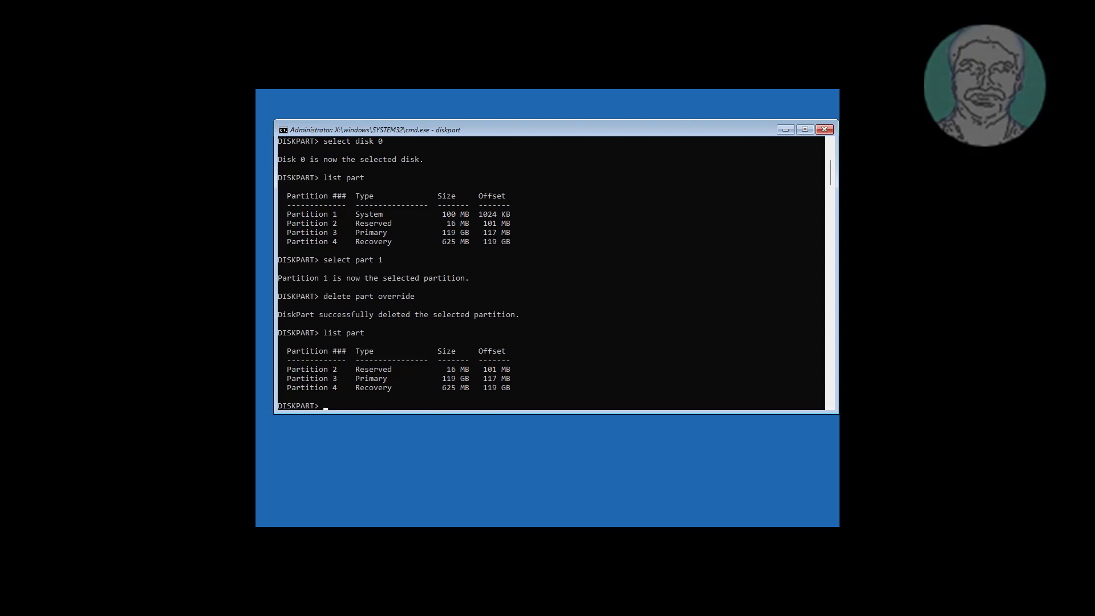
Exit DiskPart and reopen Command Prompt via Troubleshoot > Advanced options.
type("exi")
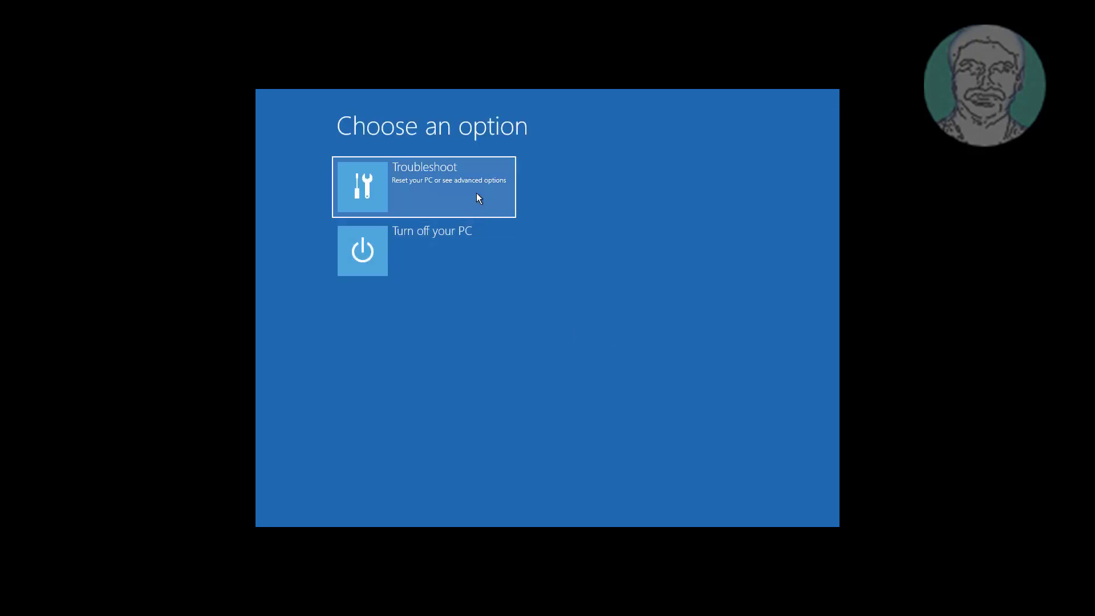
left_click(424, 186)
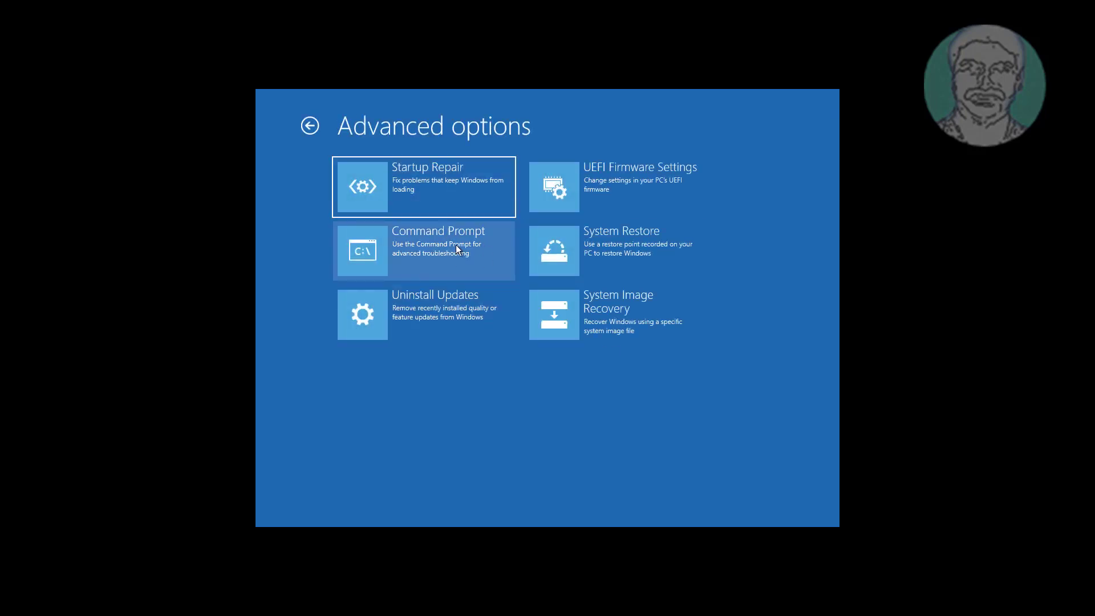
left_click(424, 250)
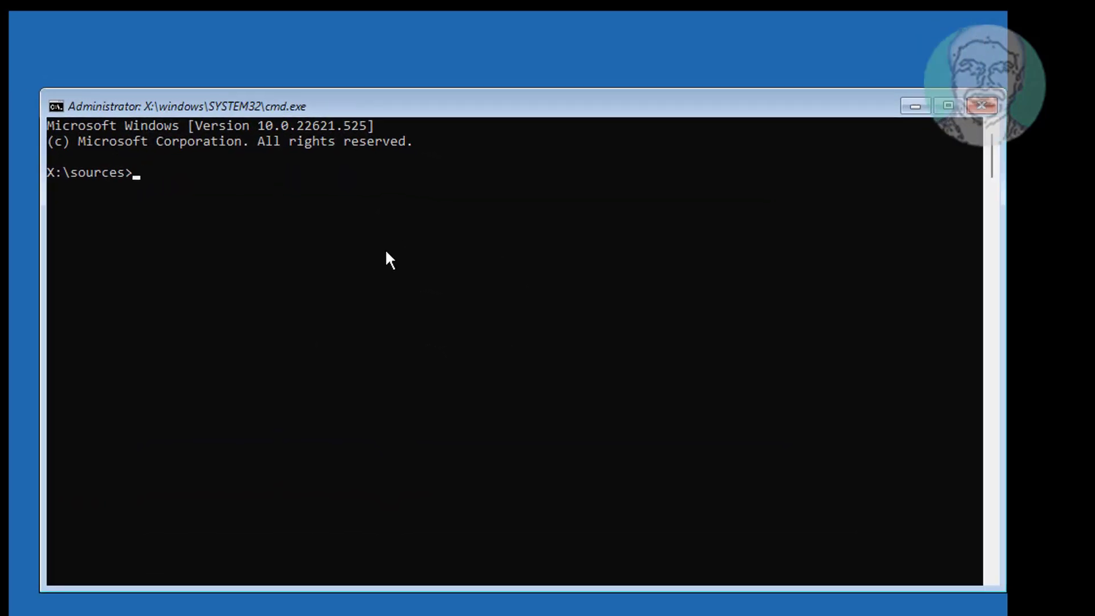
Restart DiskPart, select disk 0 and list its Reserved, Primary and Recovery partitions.
type("diskpart")
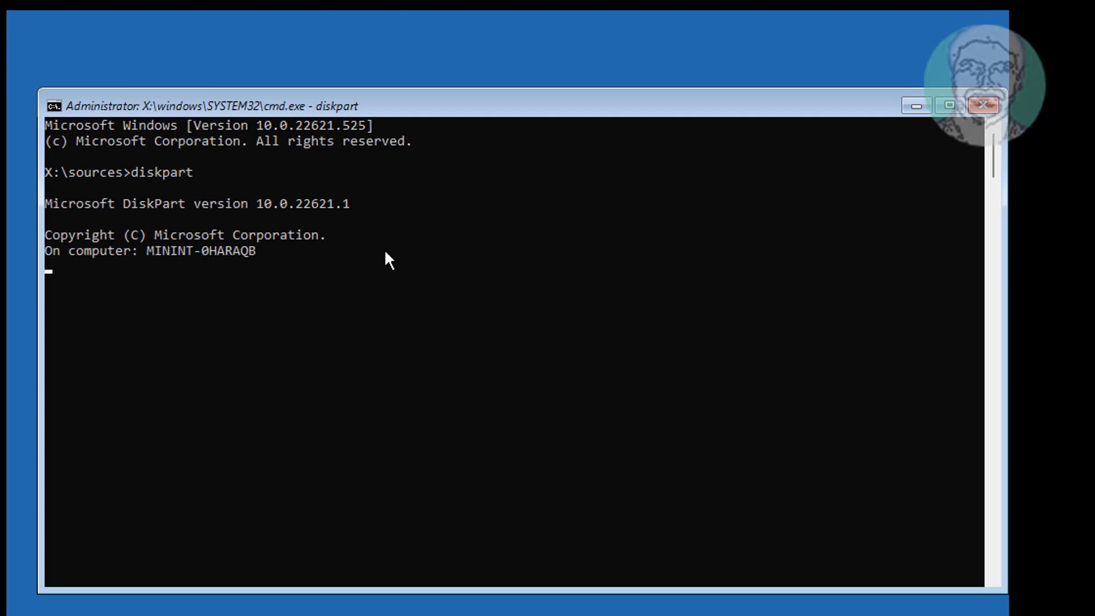
type("list disk")
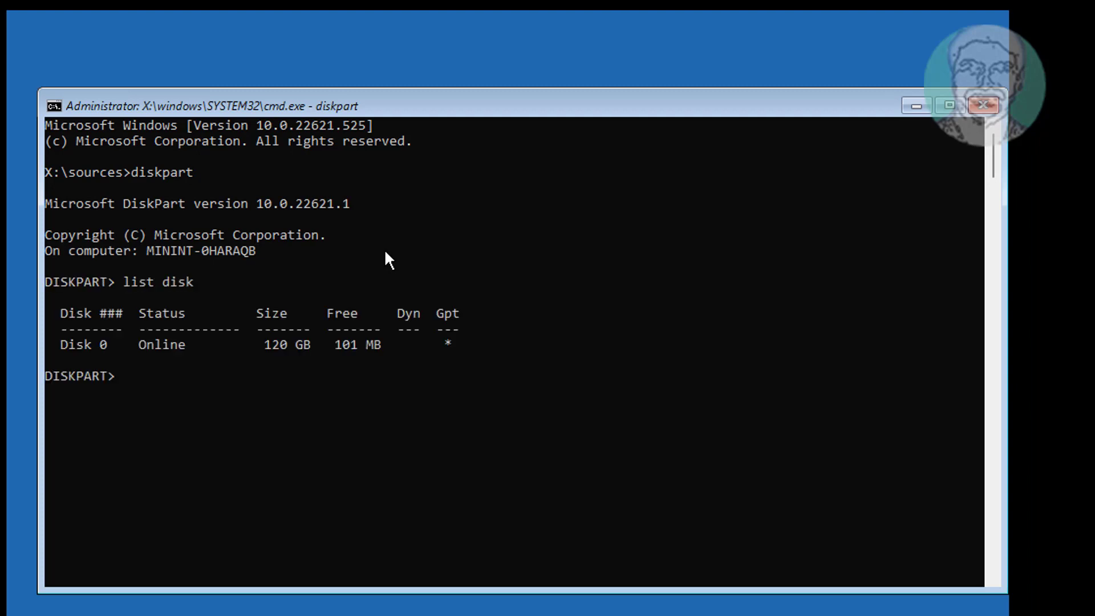
type("sel")
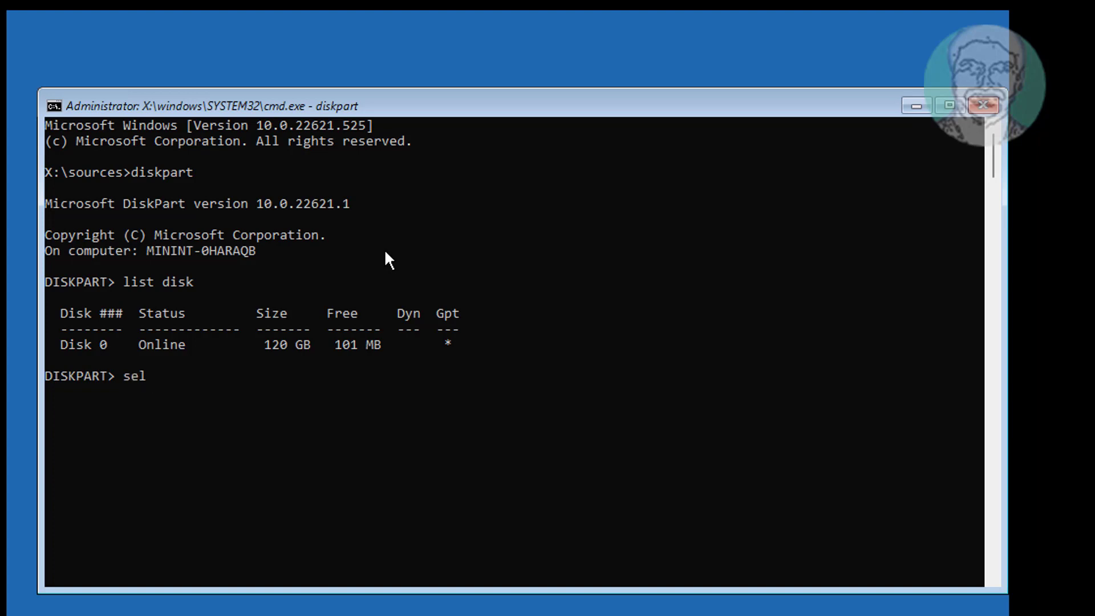
type("d")
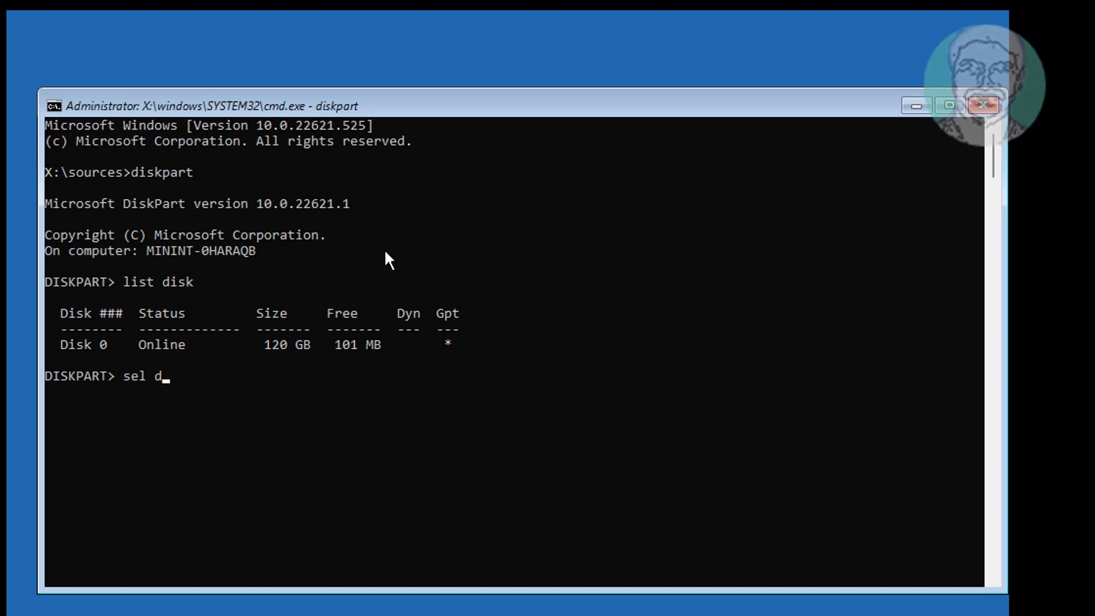
type("isk 0")
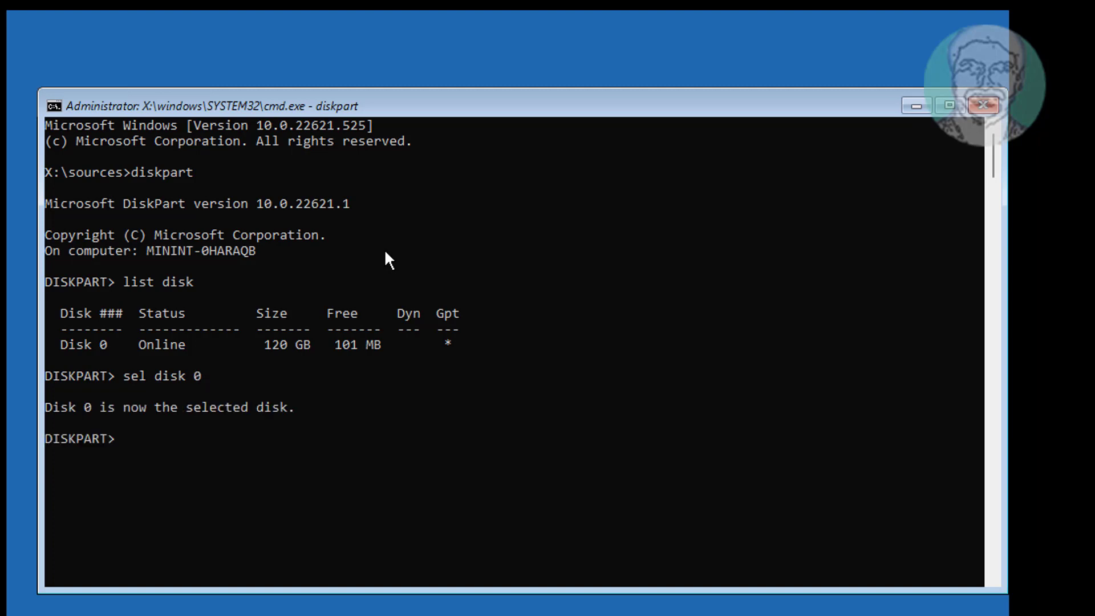
type("list part")
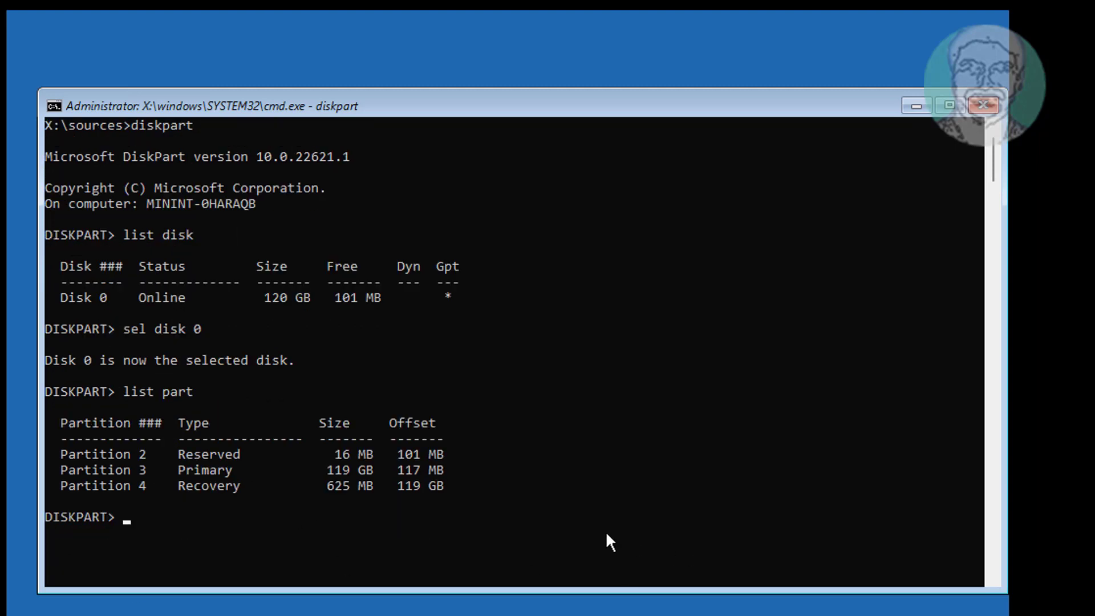
Create a 100 MB EFI partition in the free space, confirm it, and select it.
type("create")
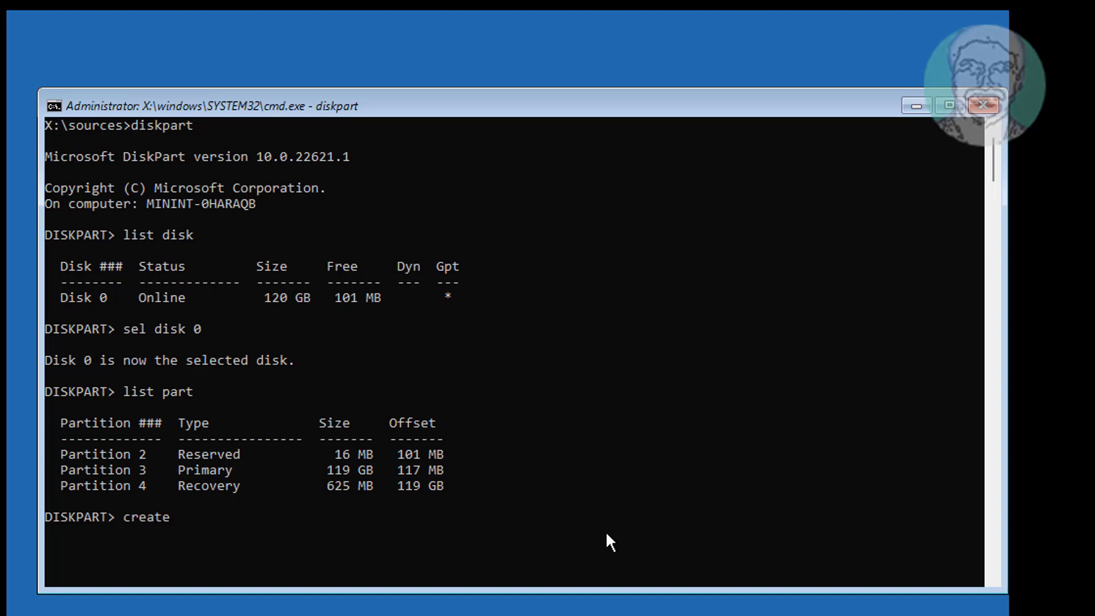
type("parti")
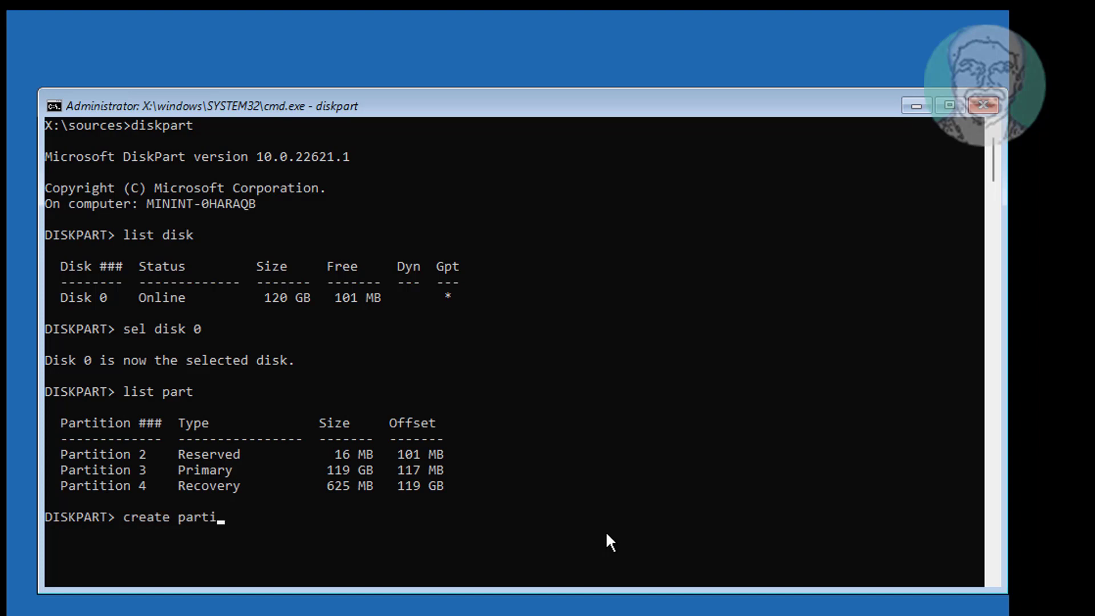
type("tion efi")
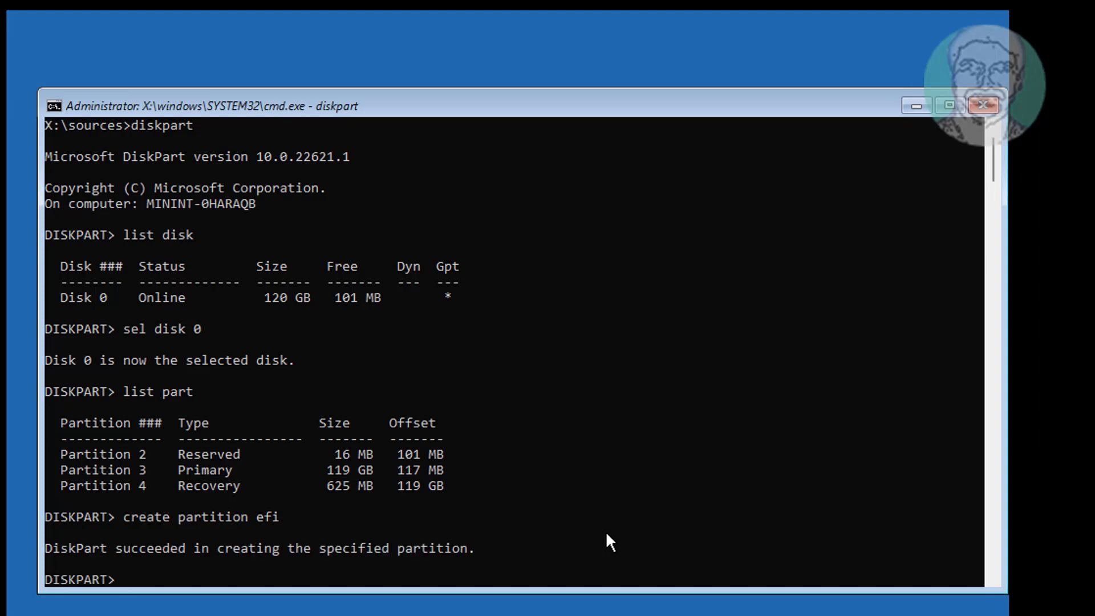
type("list part")
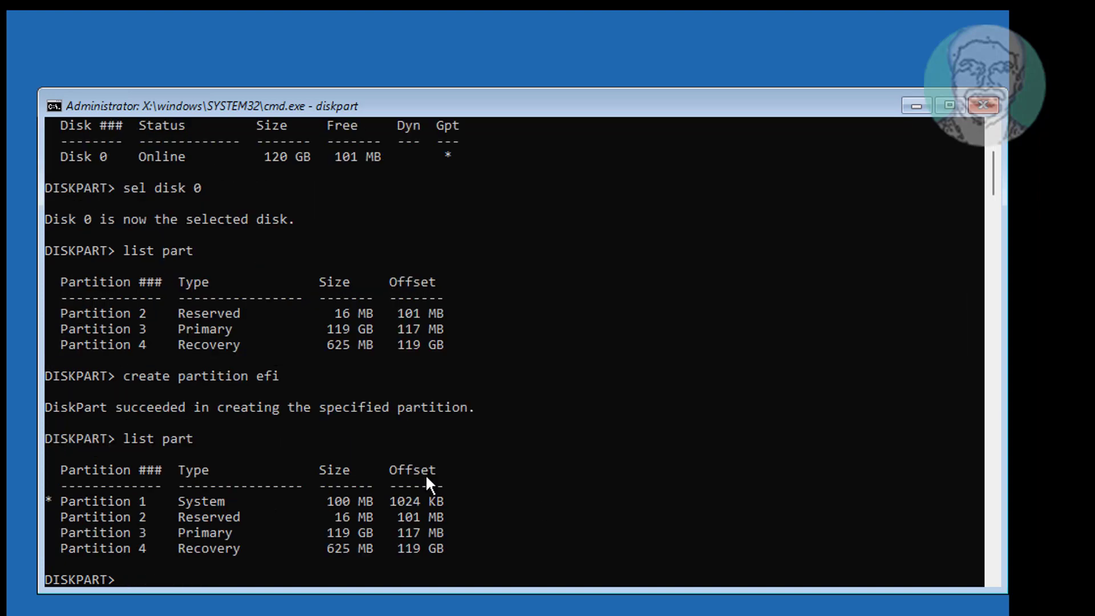
mouse_move(702, 520)
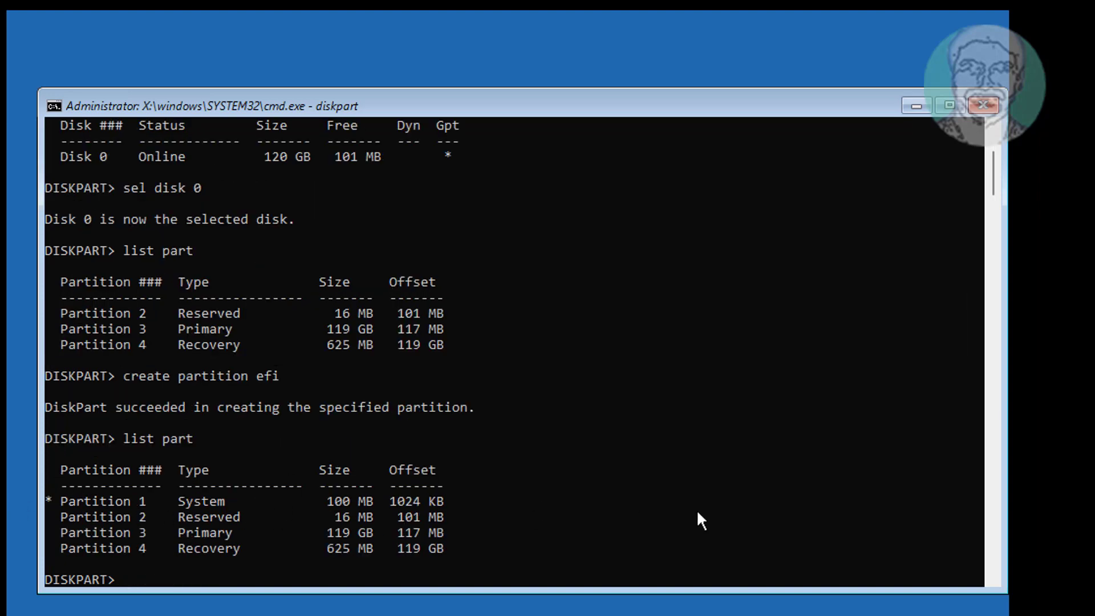
type("sel part 1")
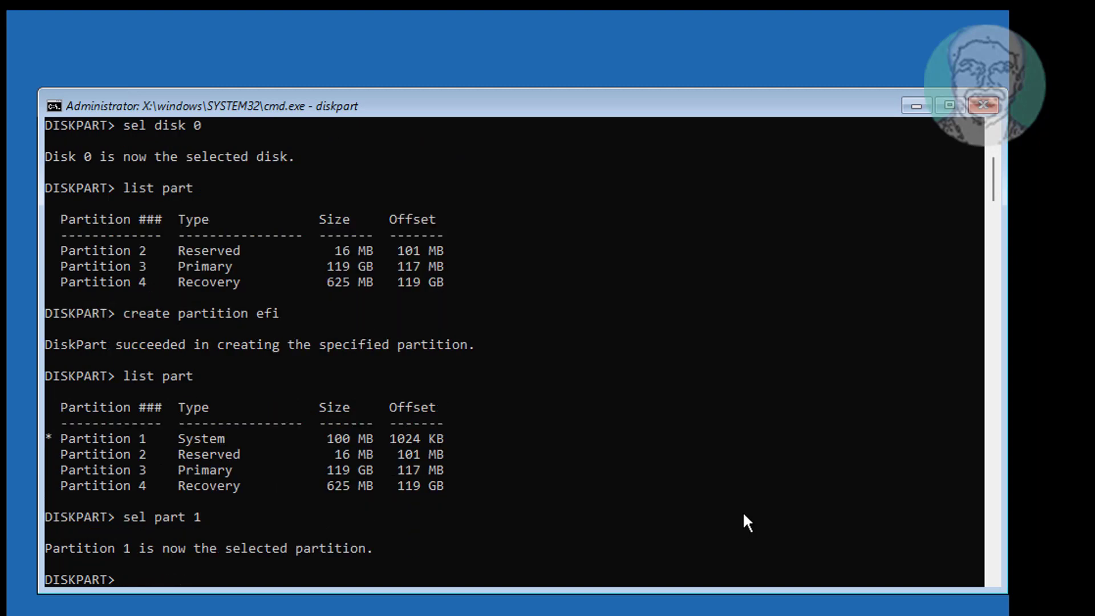
Format the selected 100 MB System partition with fs=fat32.
type("forma")
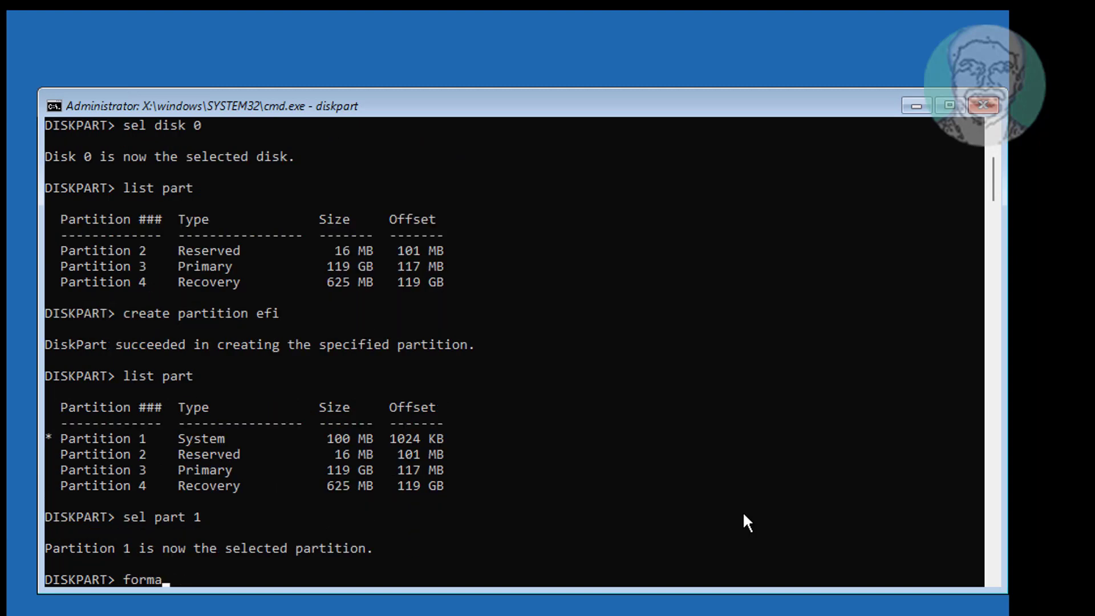
type("t f")
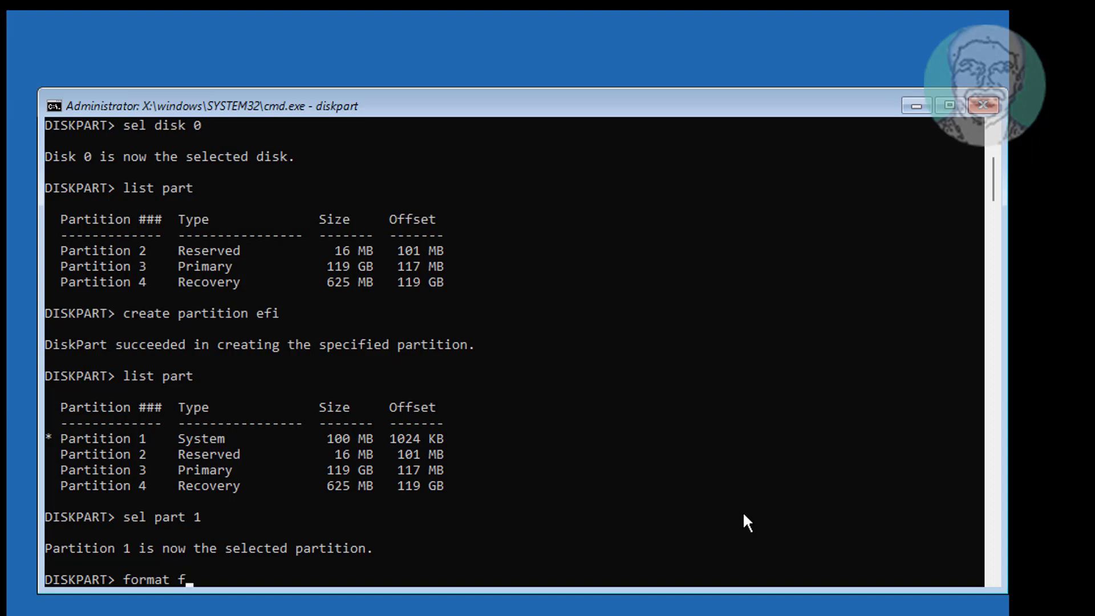
type("s=")
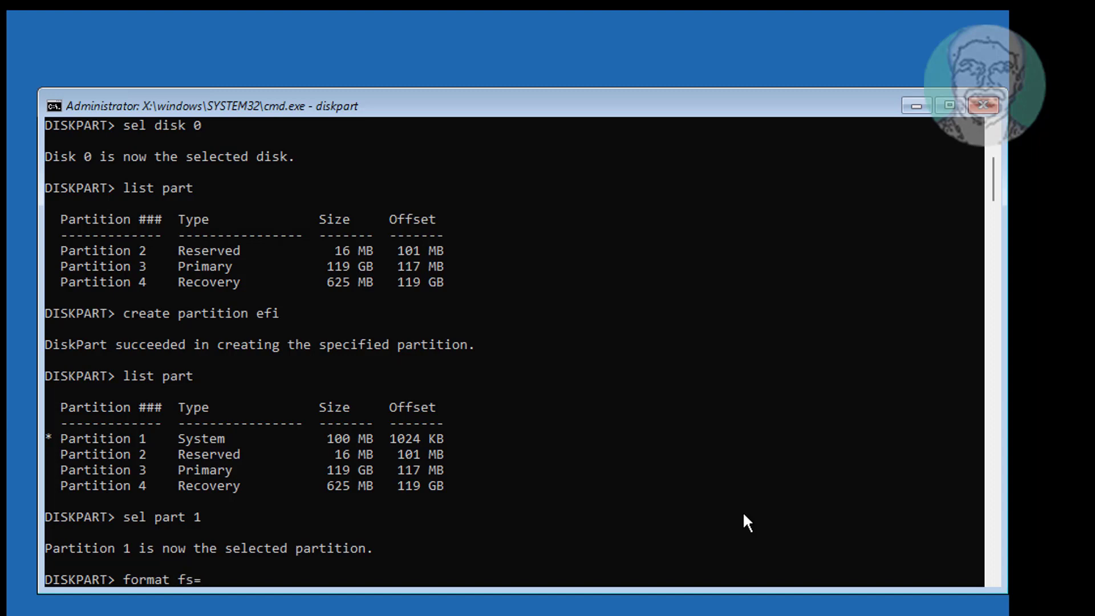
type("fat32")
type("list part")
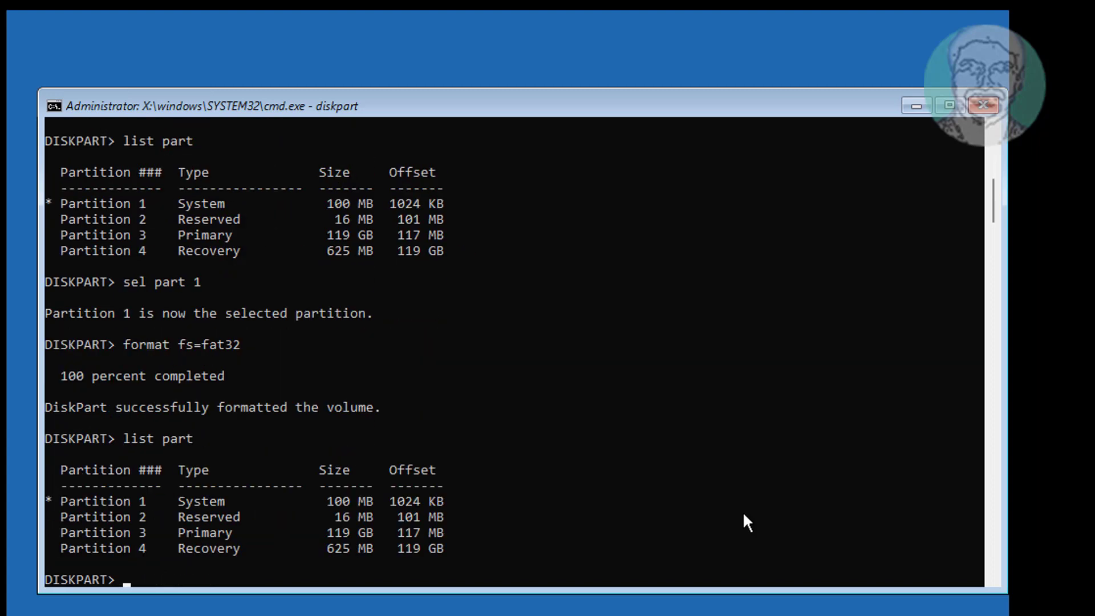
Reselect partition 1, assign it letter=z, and exit DiskPart.
type("sel")
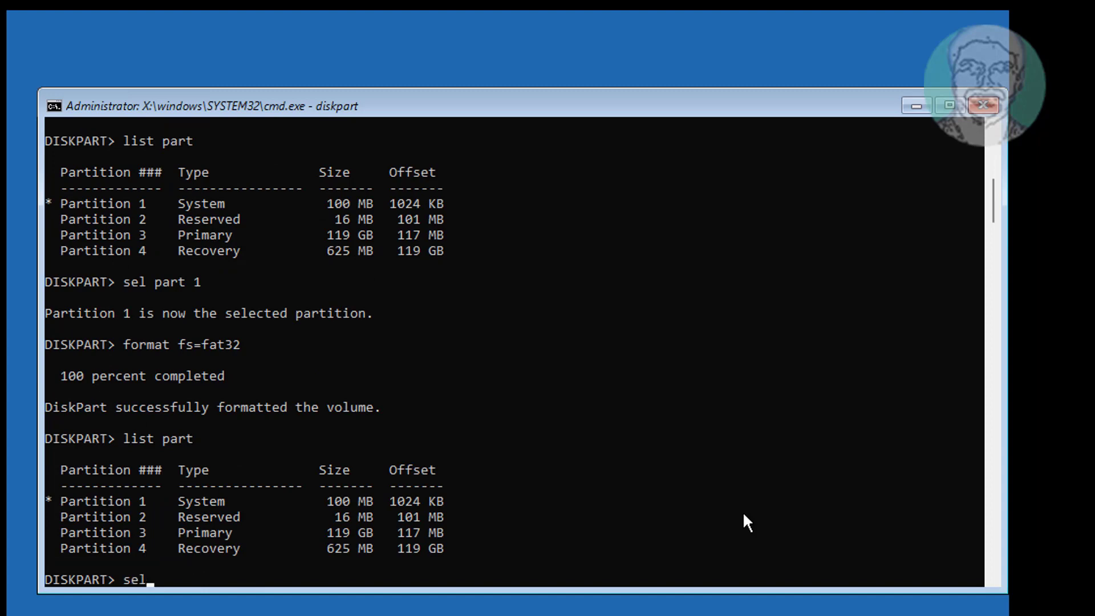
type("part")
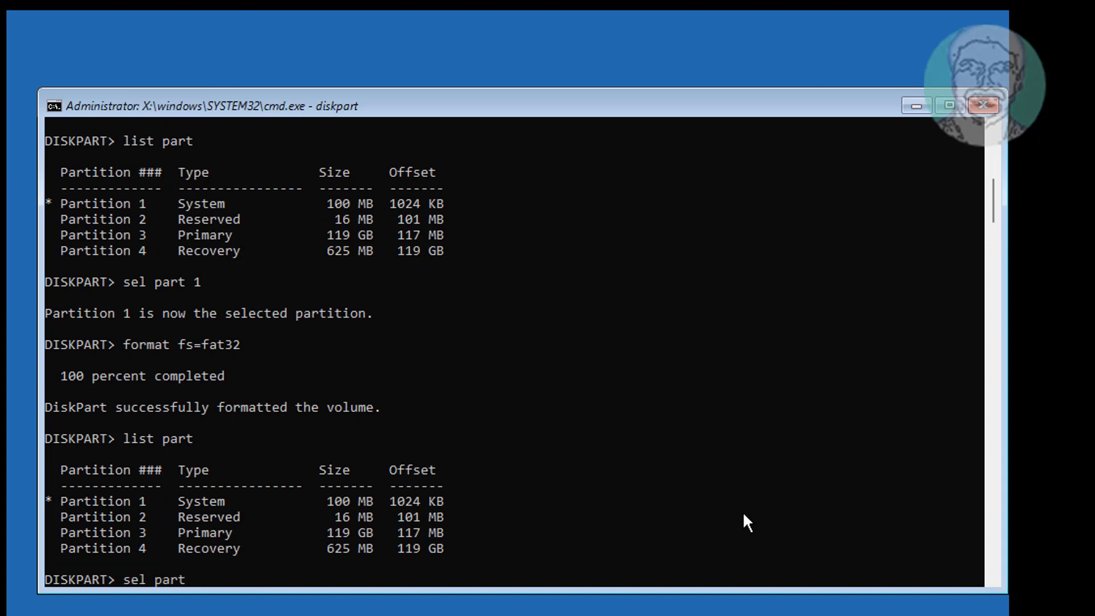
type("1")
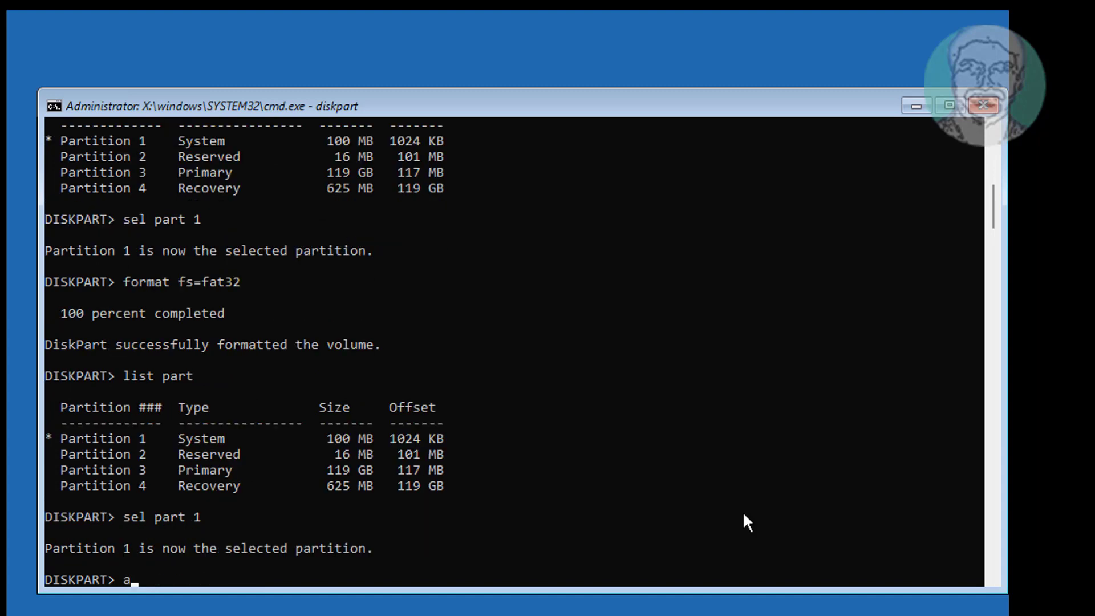
type("ssign")
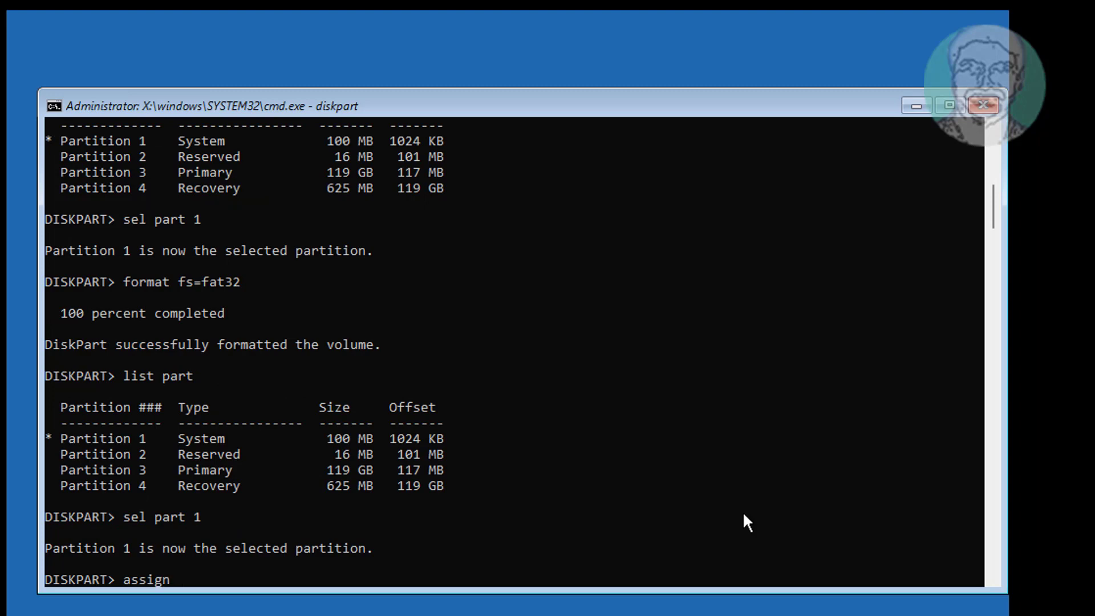
type("letter")
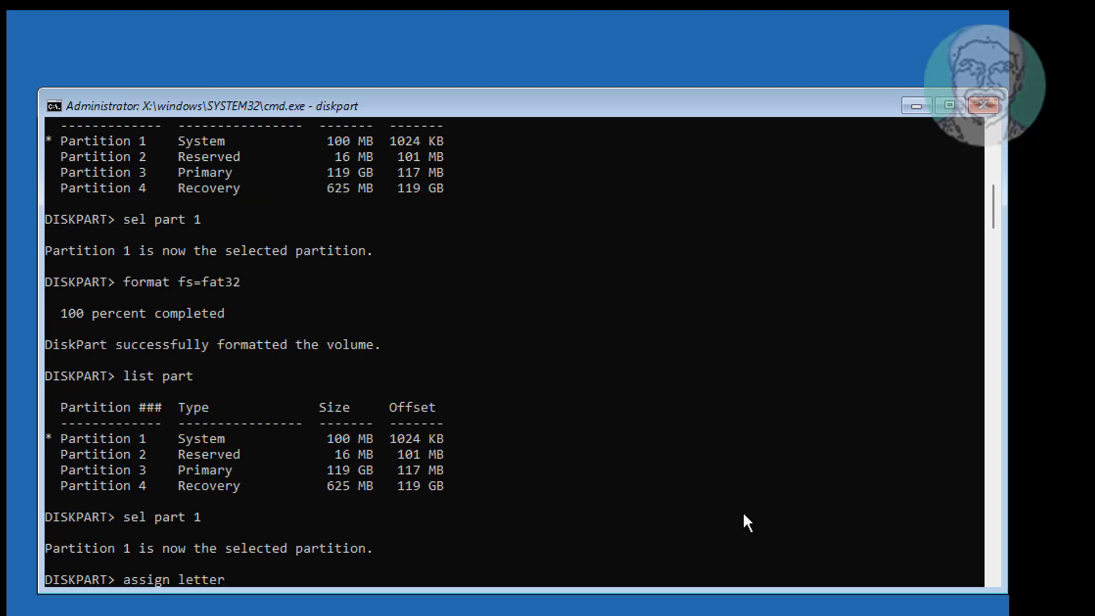
type("=")
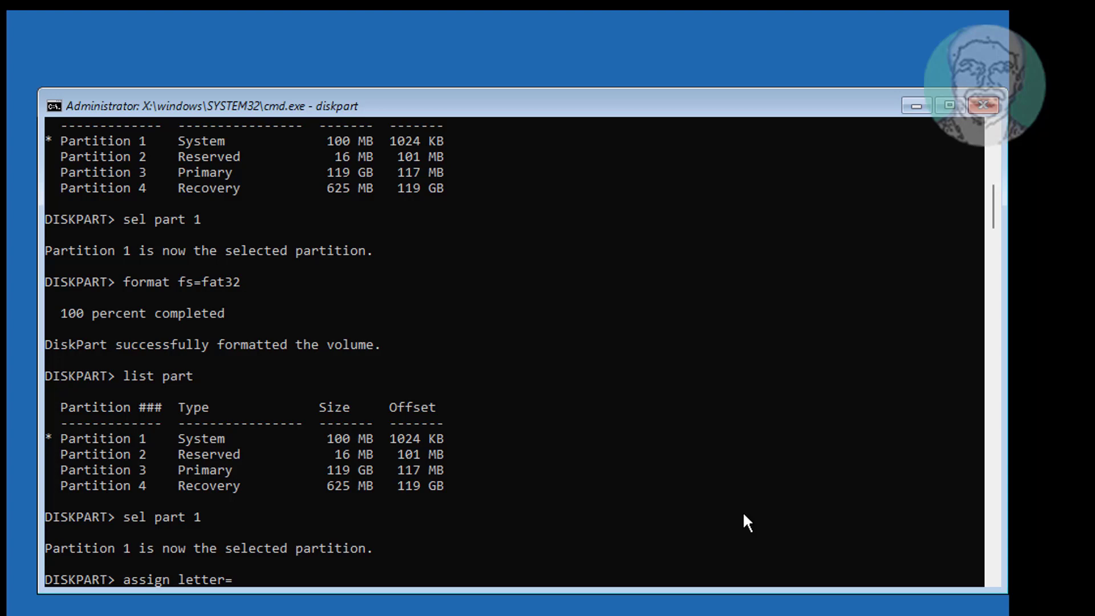
type("z")
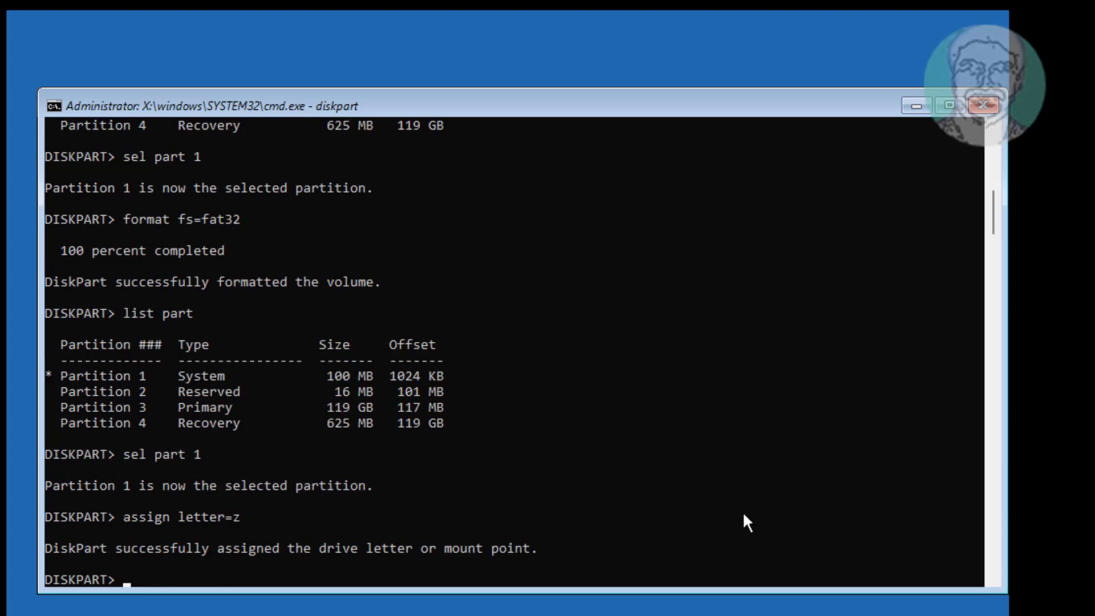
type("exit")
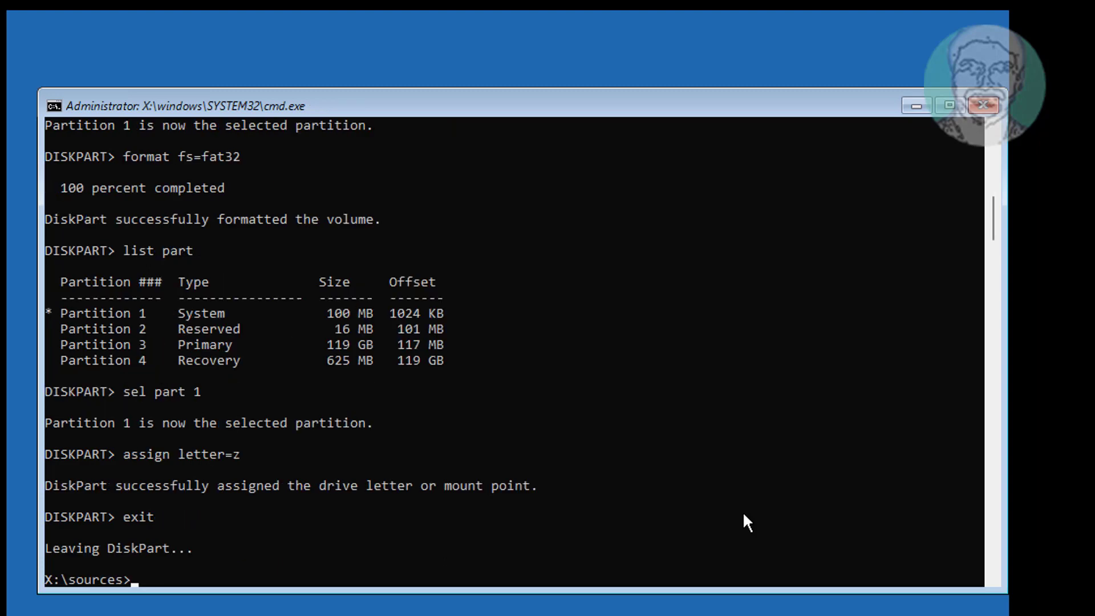
Make the folders z:\EFI and z:\EFI\Microsoft on drive Z.
type("mkdir")
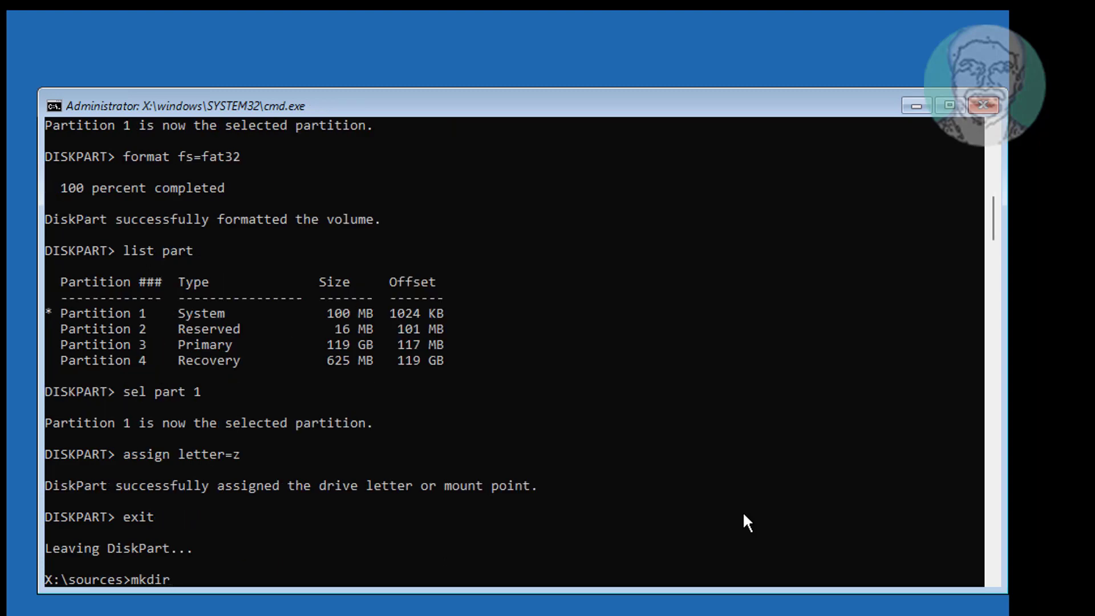
type("z:")
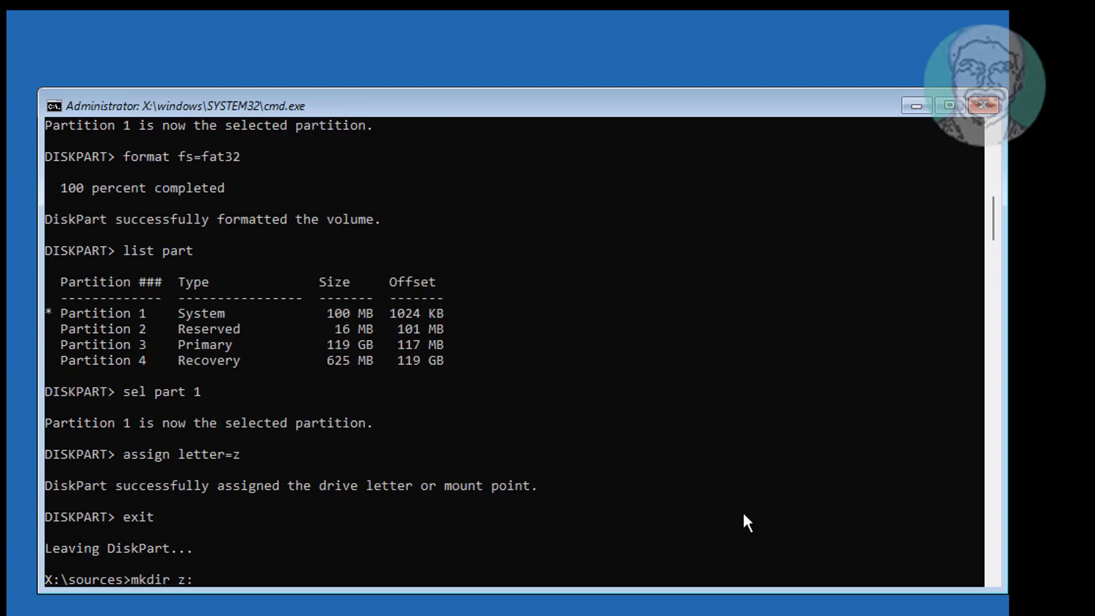
type("\\EFI")
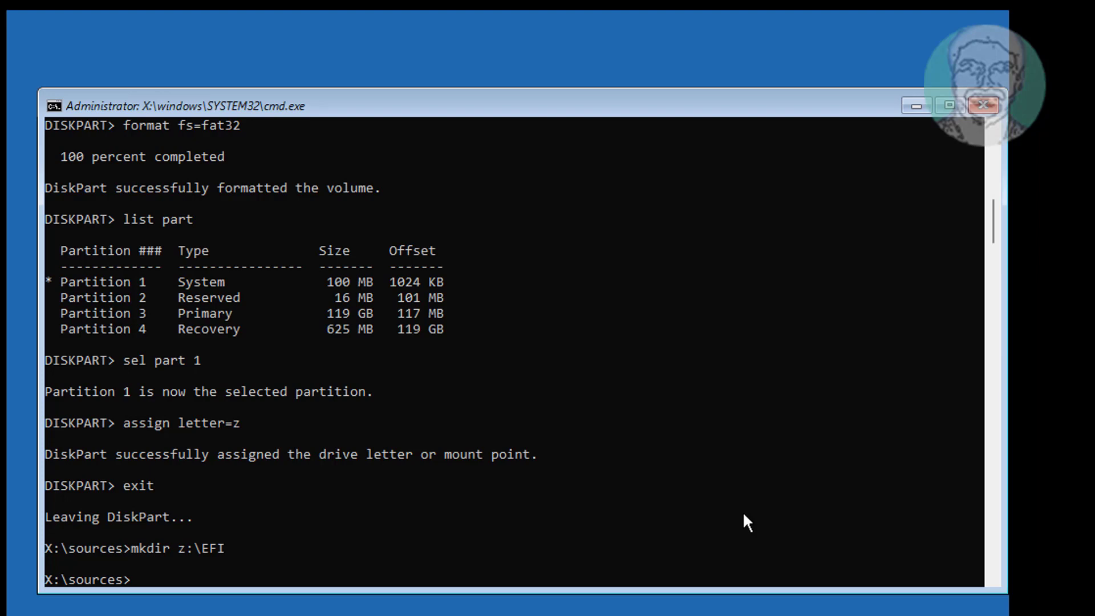
type("mkdir")
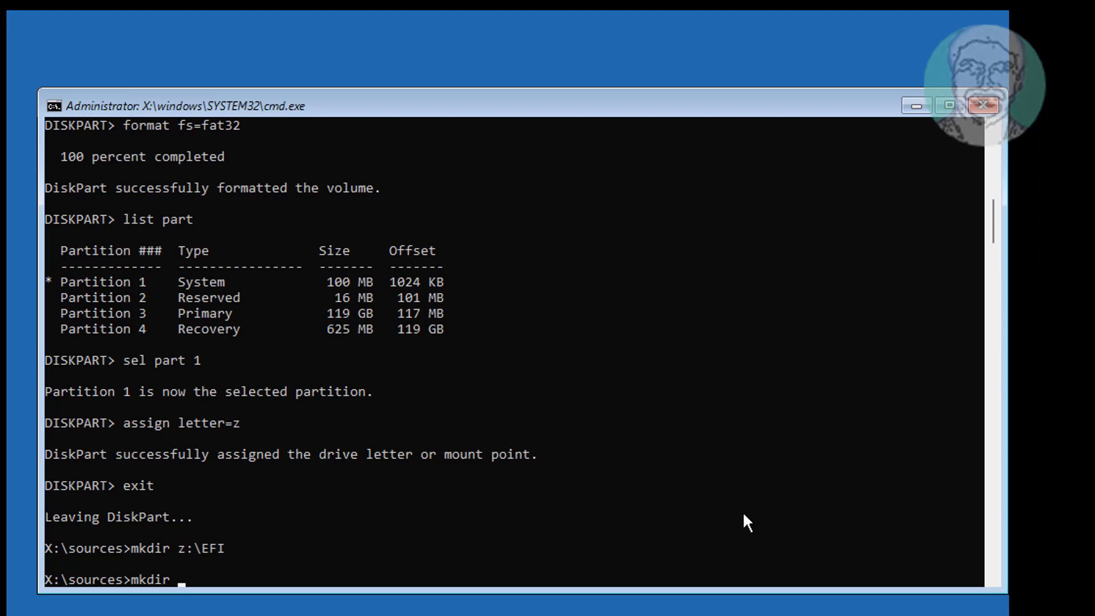
type("z:")
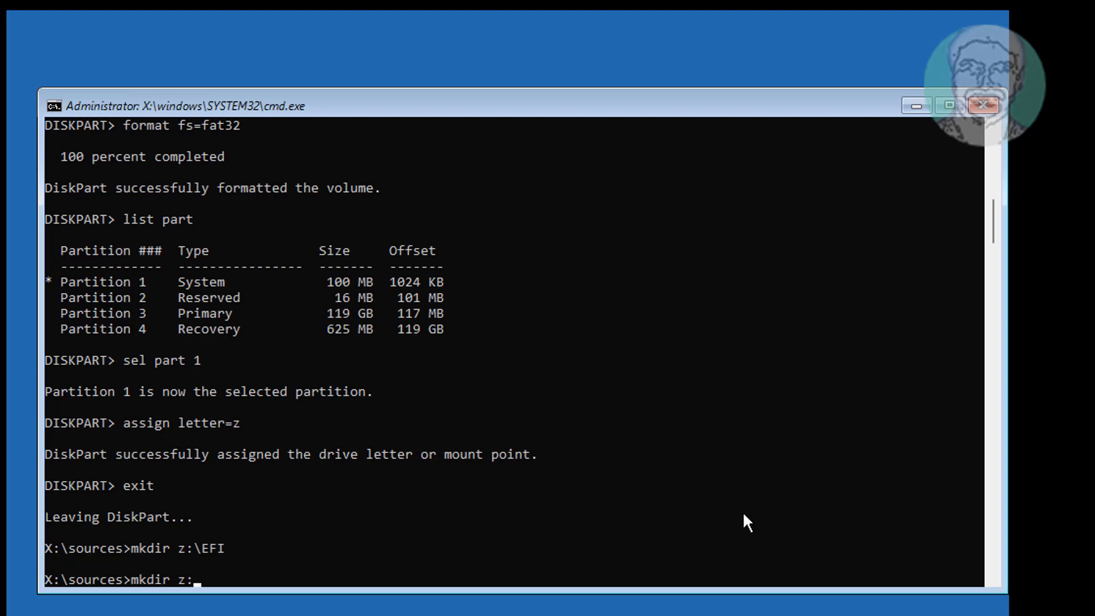
type("EF")
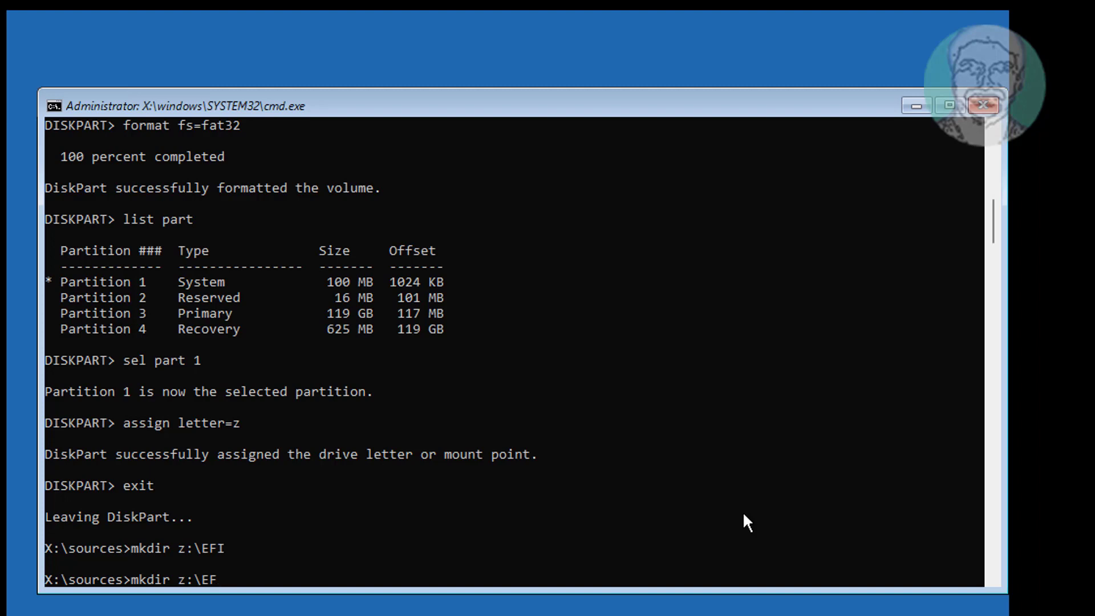
type("I\\Microso")
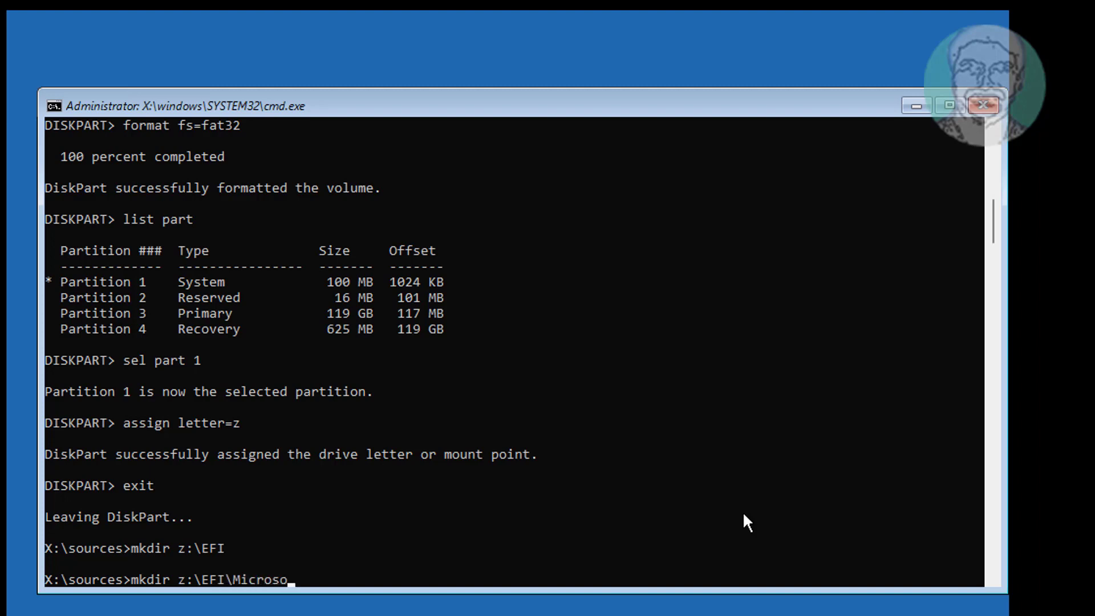
type("ft")
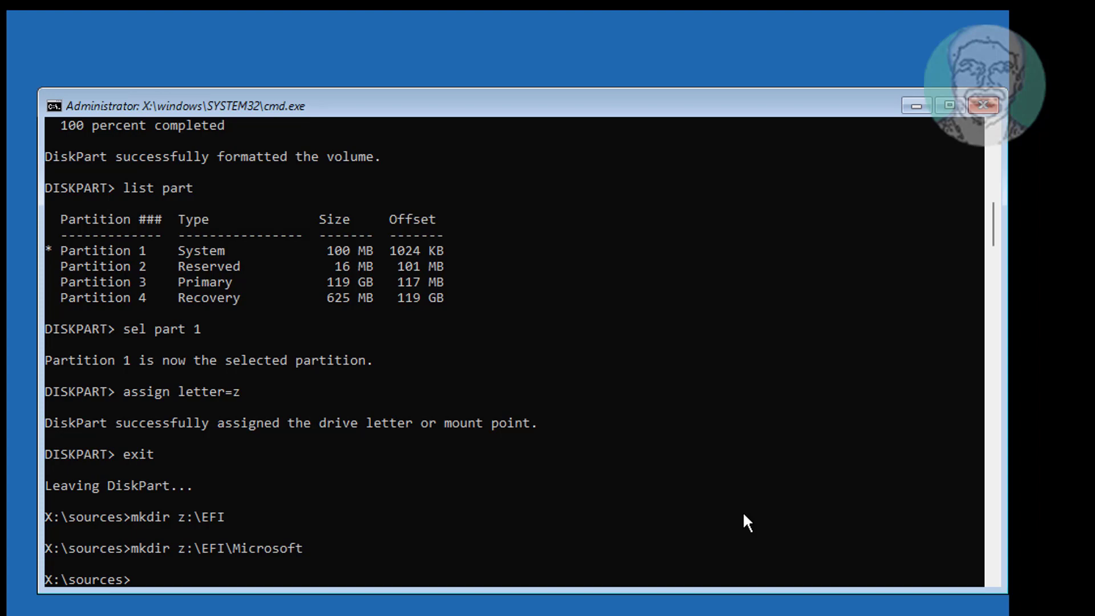
type("cd /")
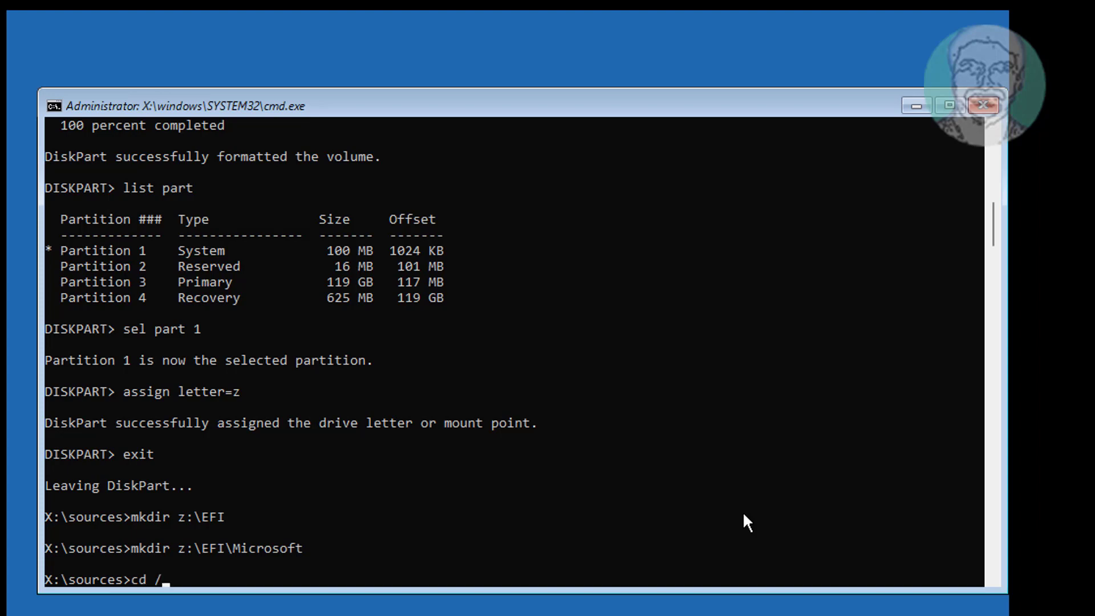
Change directory with cd /d to z:\EFI\Microsoft.
type("d")
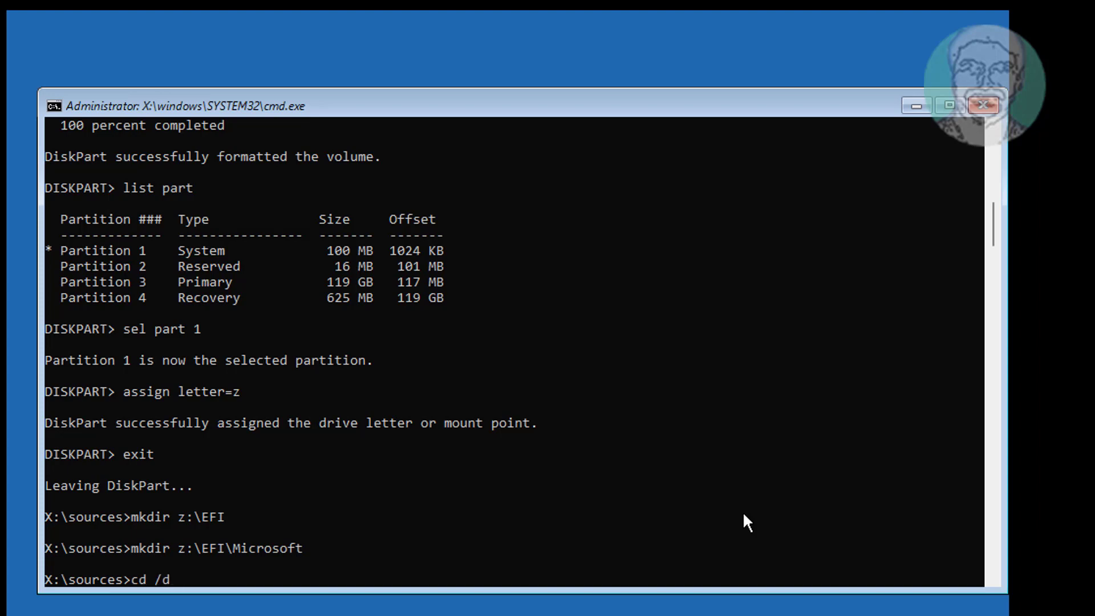
type("z:")
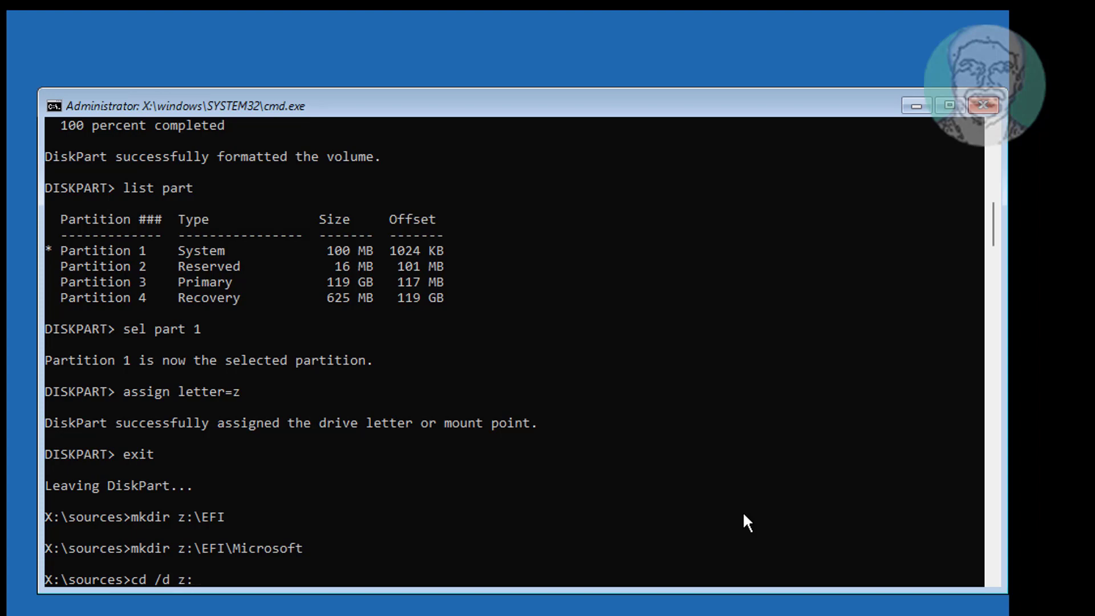
type("EF")
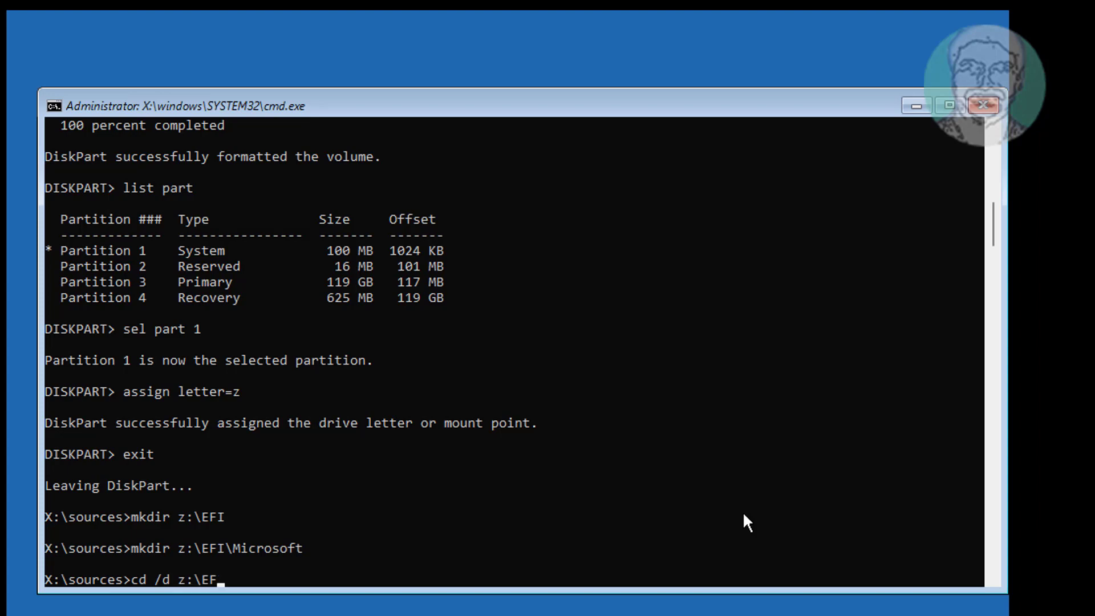
type("I\\Mi")
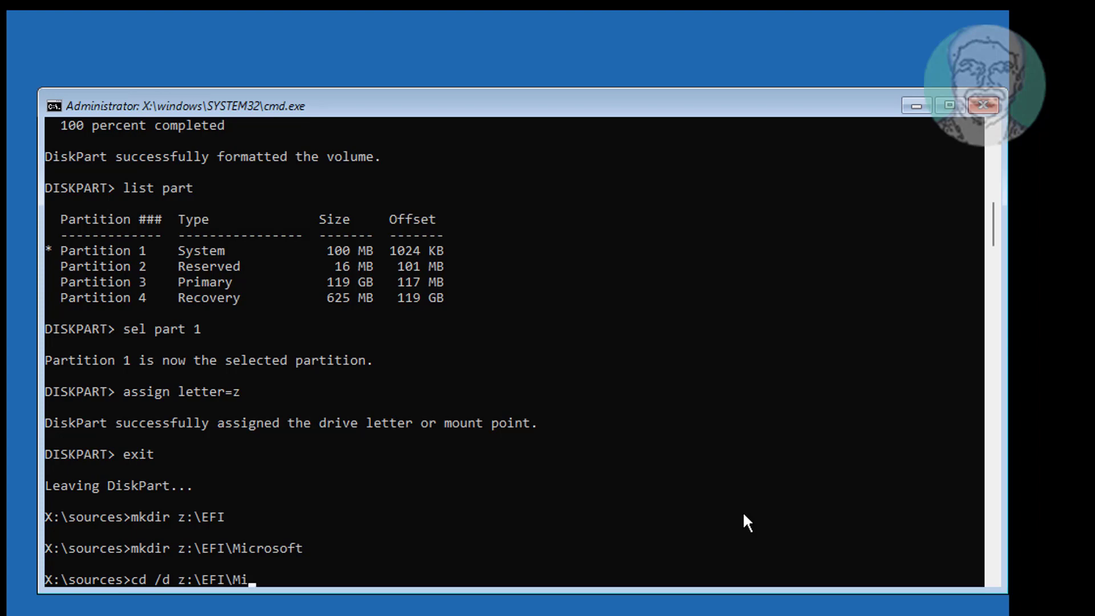
type("crosoft")
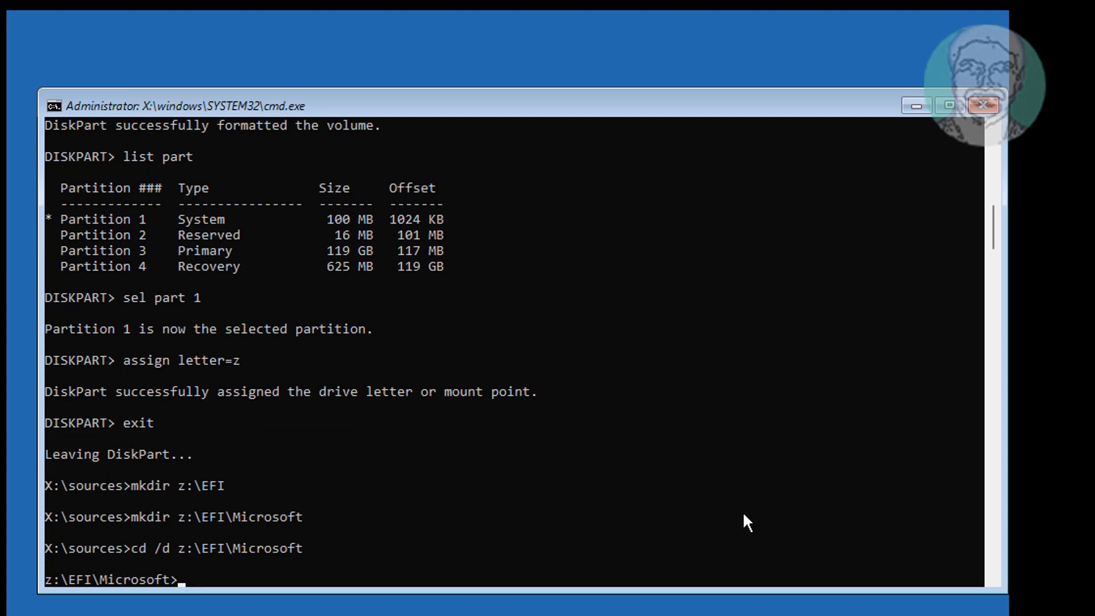
Repair the boot sector with bootrec /fixboot.
type("boot")
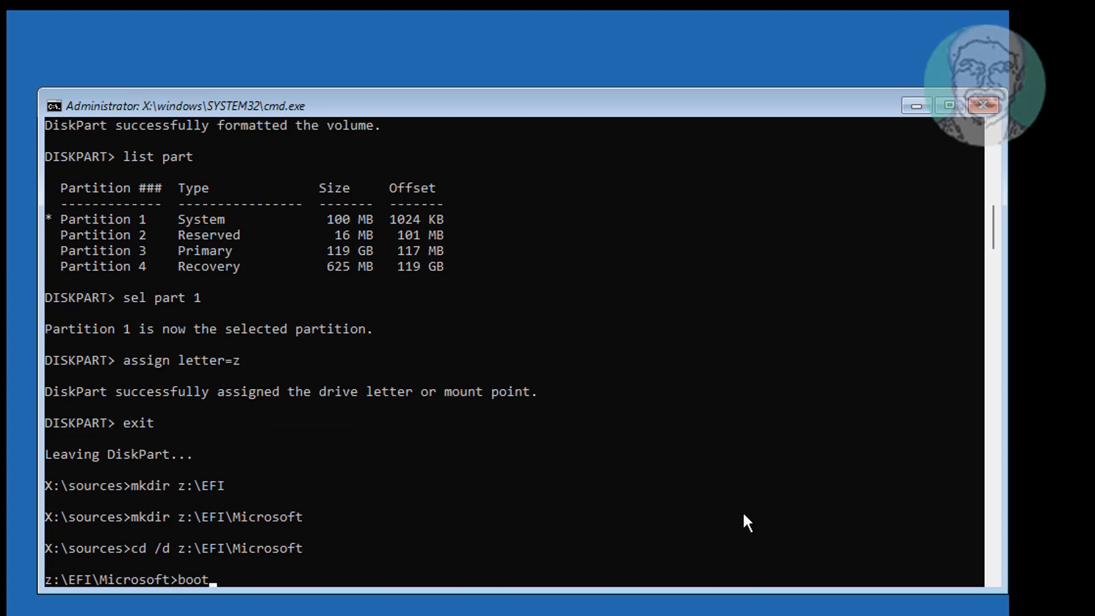
type("rec")
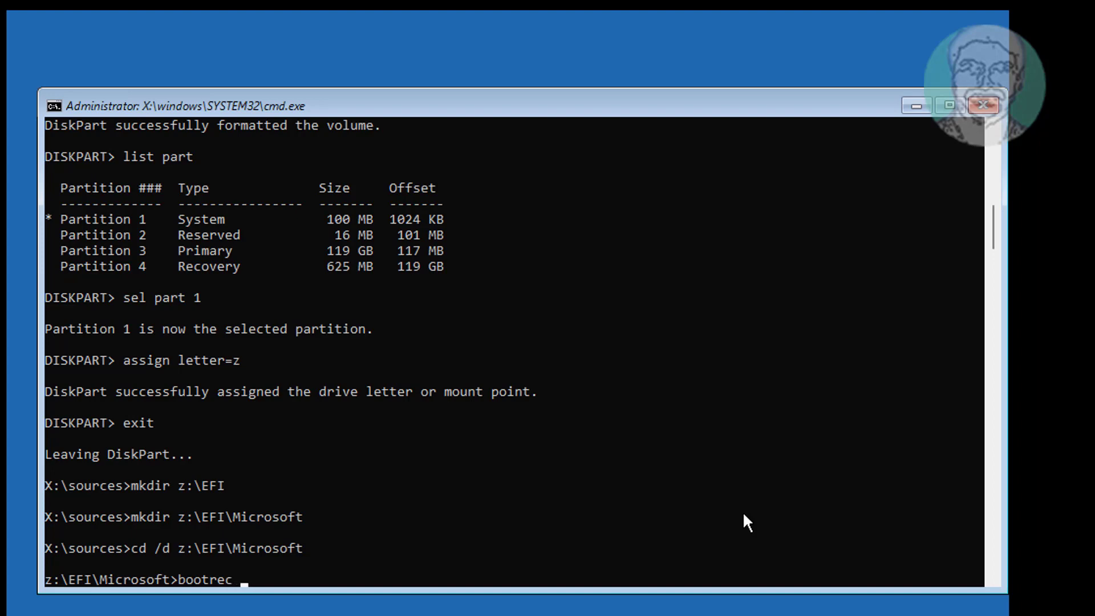
type("/fixboot")
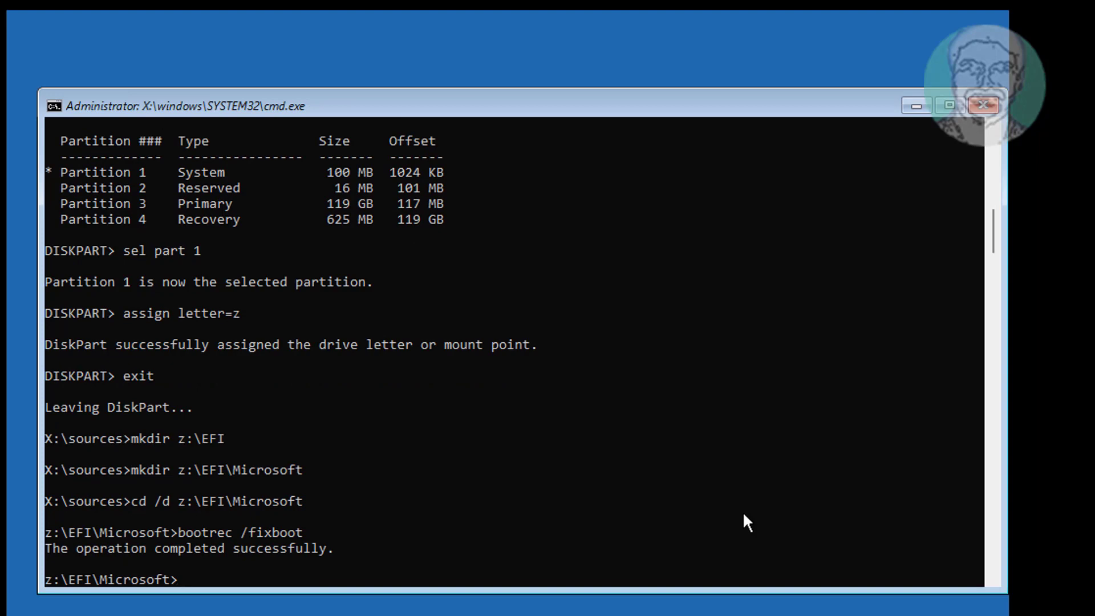
type("c:")
type("dir")
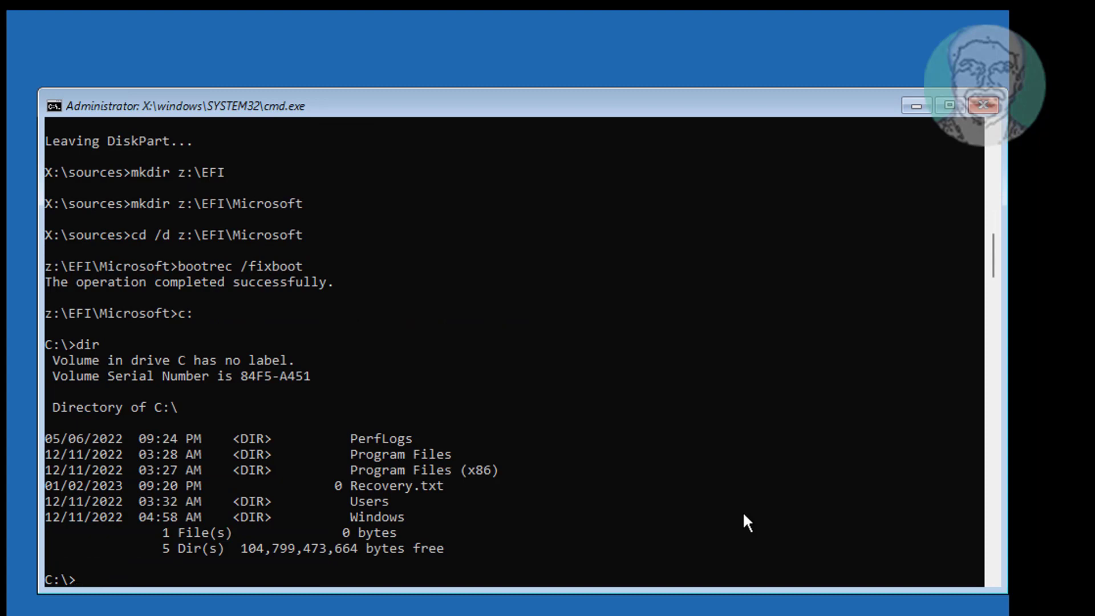
mouse_move(551, 532)
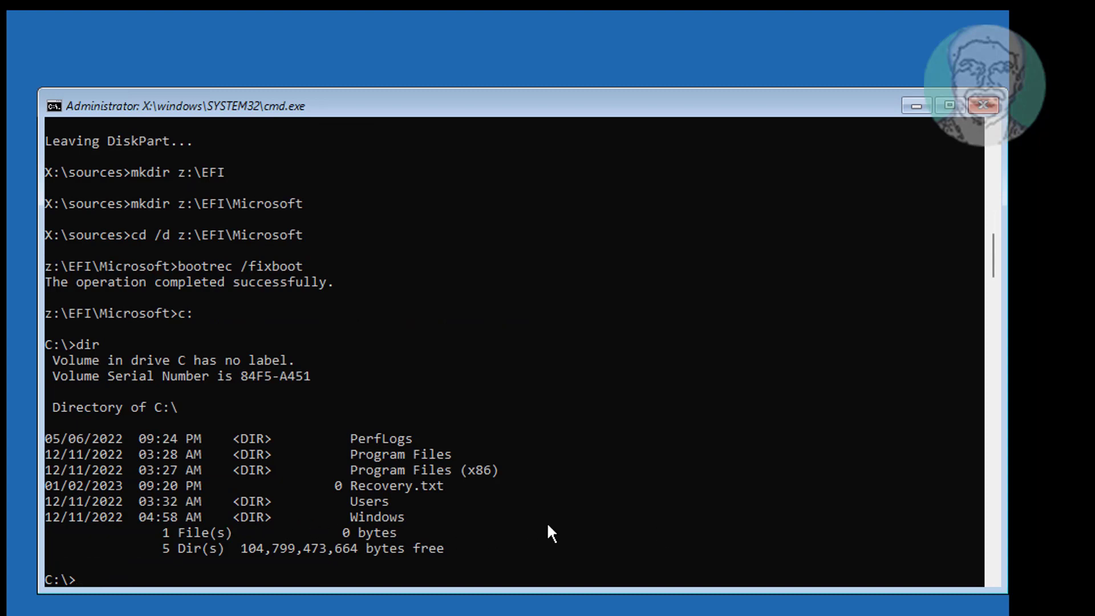
Switch back to drive Z at the Z:\EFI\Microsoft folder.
type("z:")
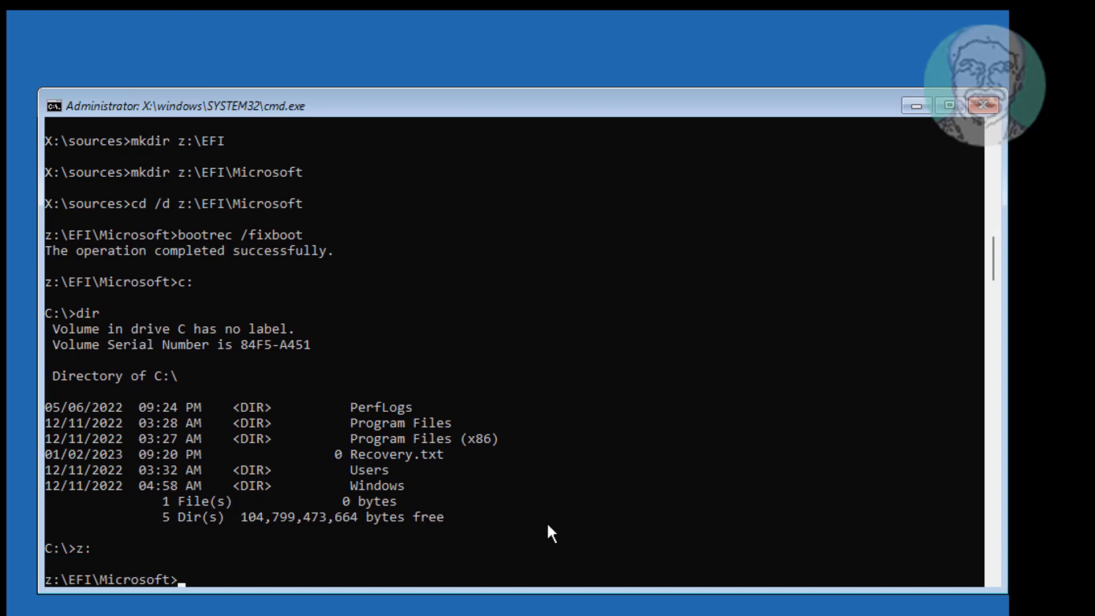
Run bcdboot c:\windows /l en-us /s z: /f ALL to create the boot files.
type("bcd")
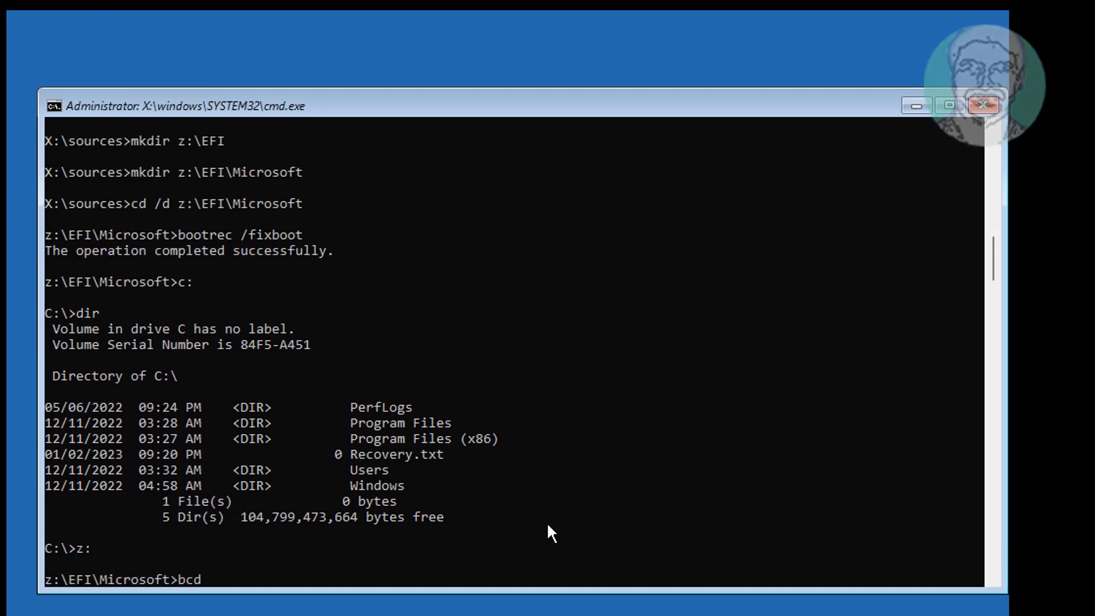
type("boot")
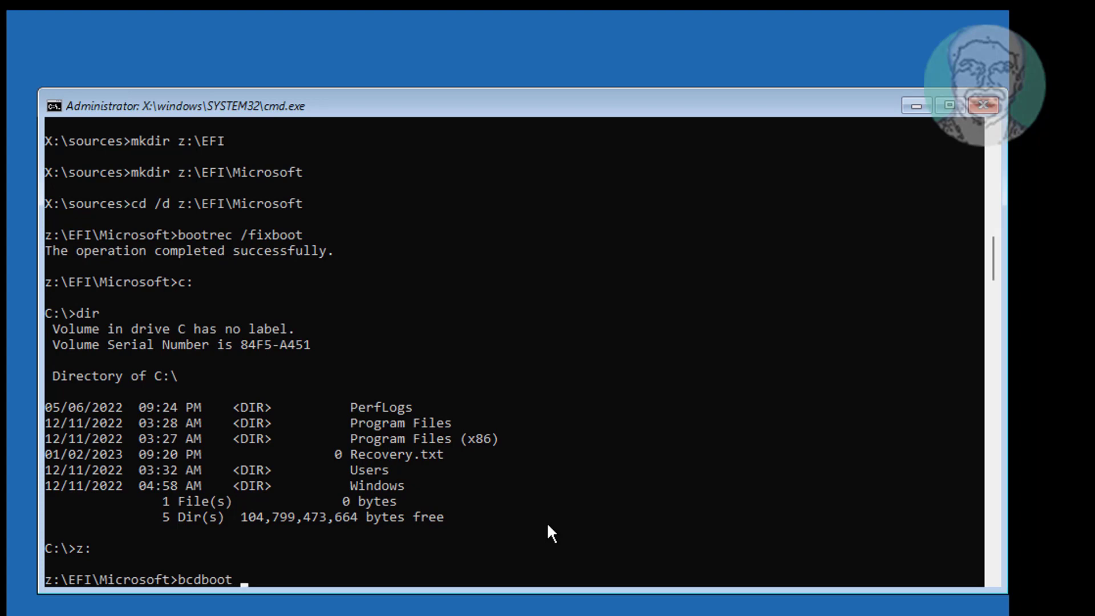
type("c")
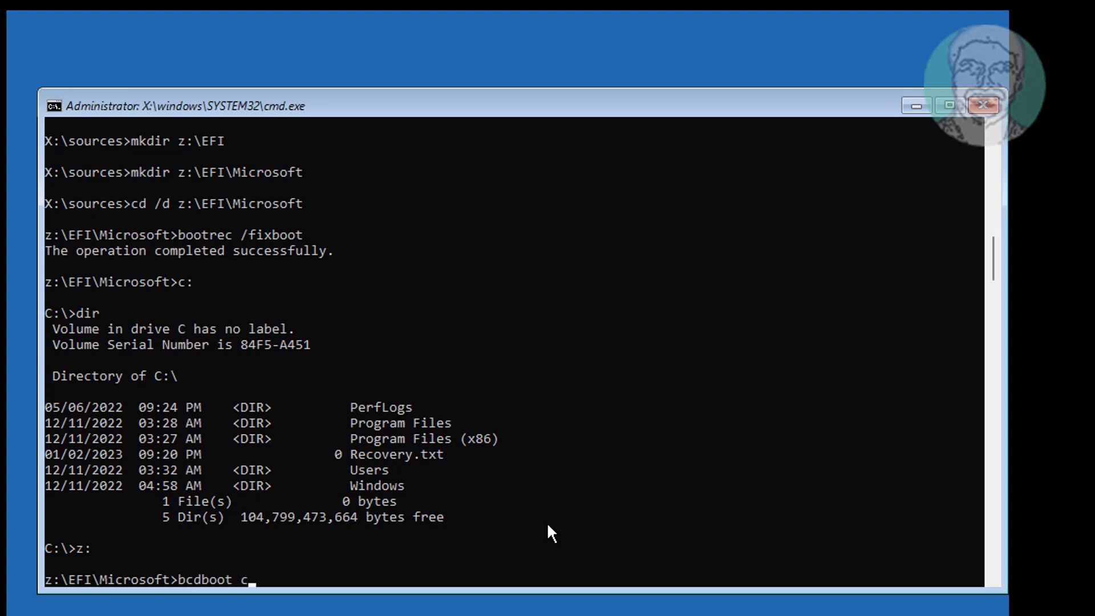
type(":\\wind")
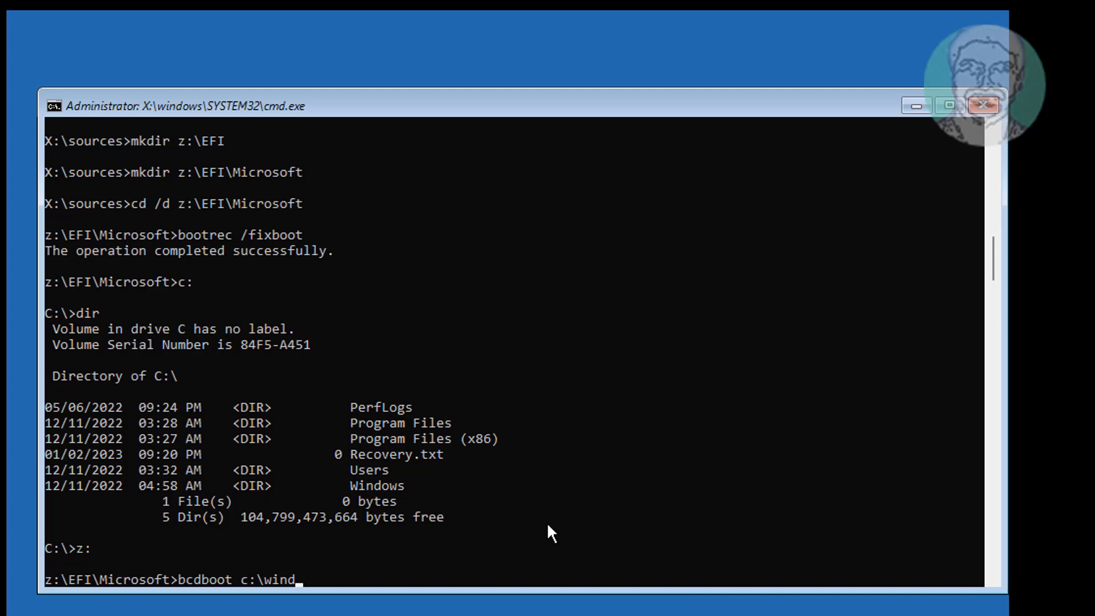
type("ows")
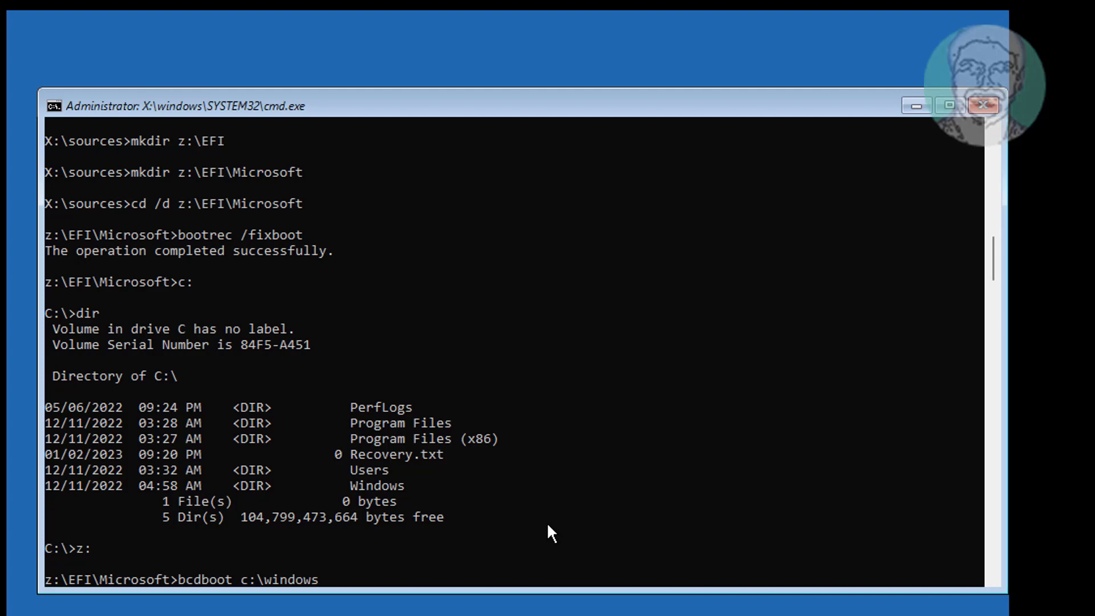
type("/l")
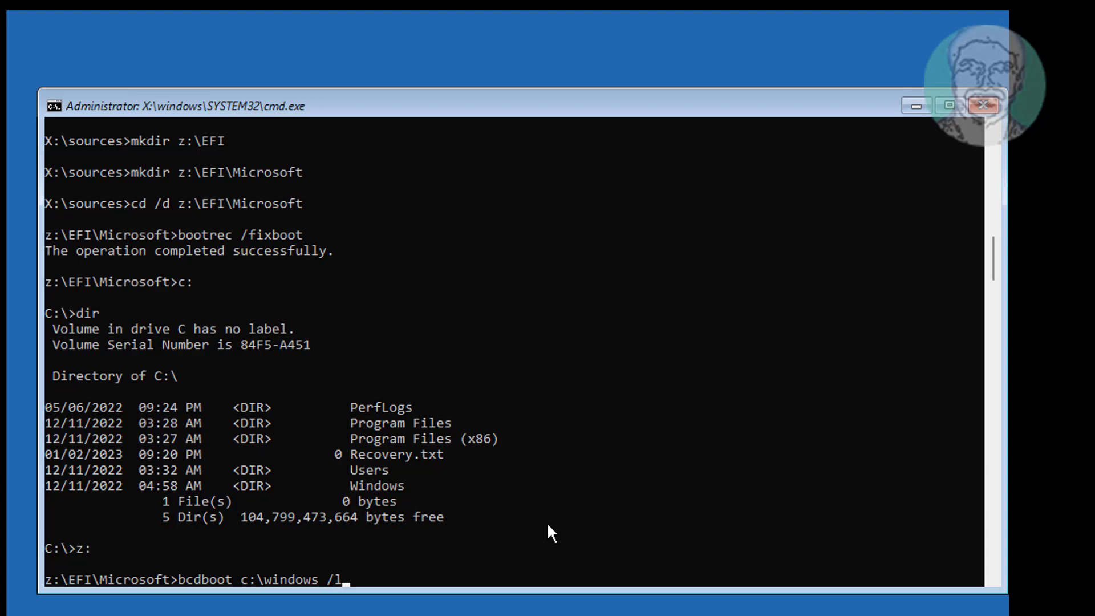
type("en-")
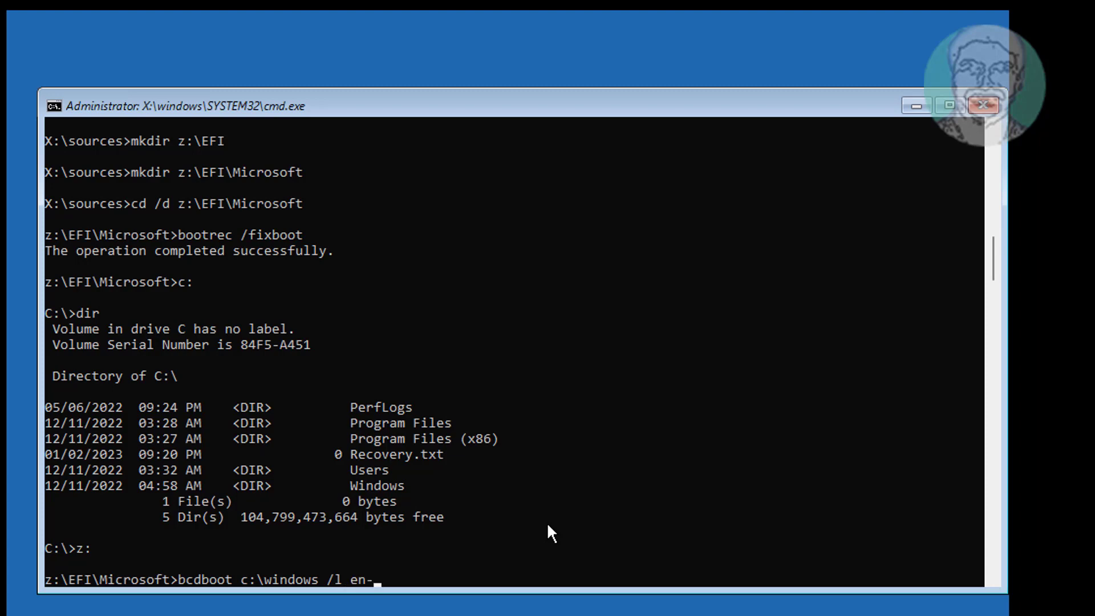
type("us")
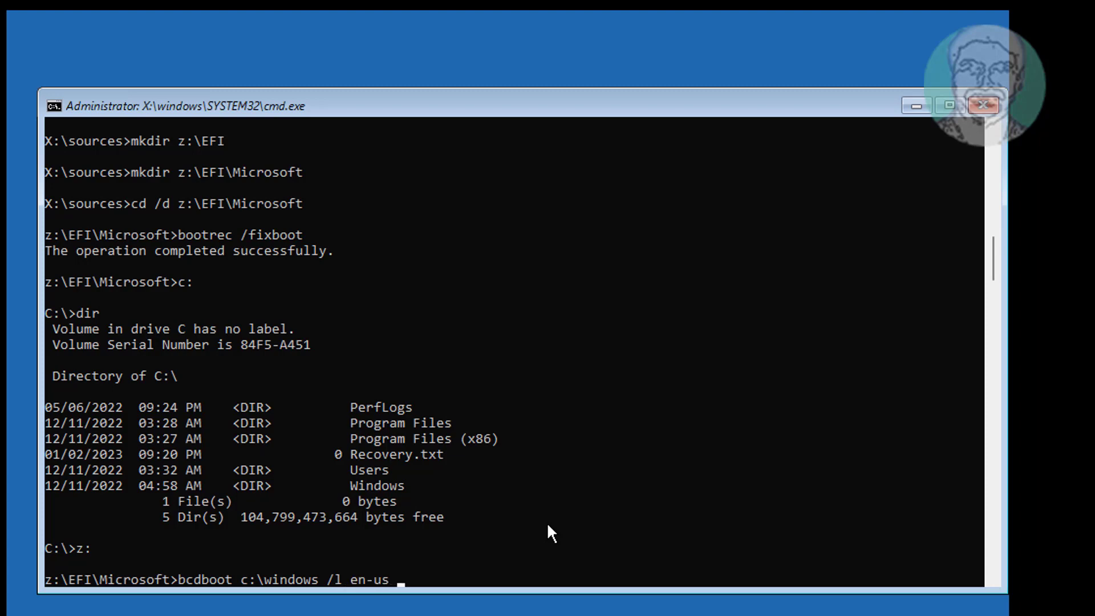
type("/s")
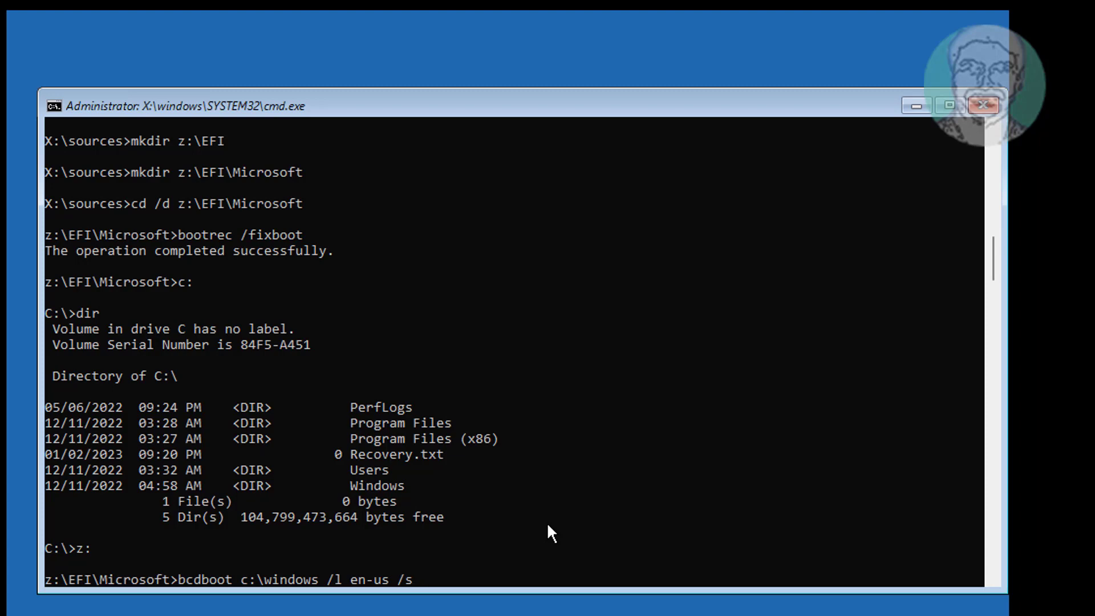
type("z:")
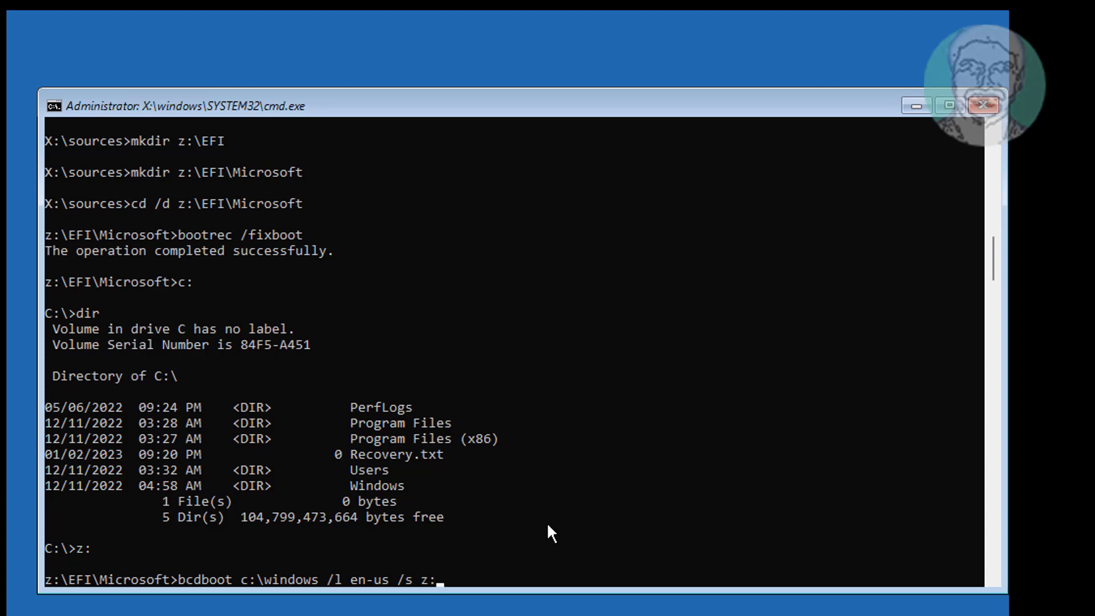
type("/f A")
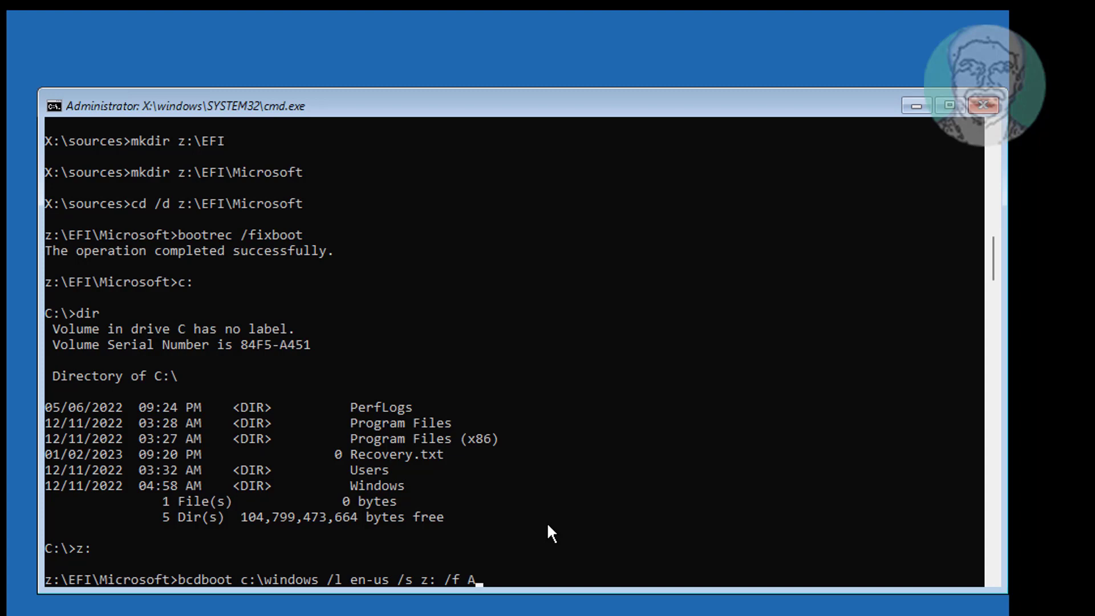
type("LL")
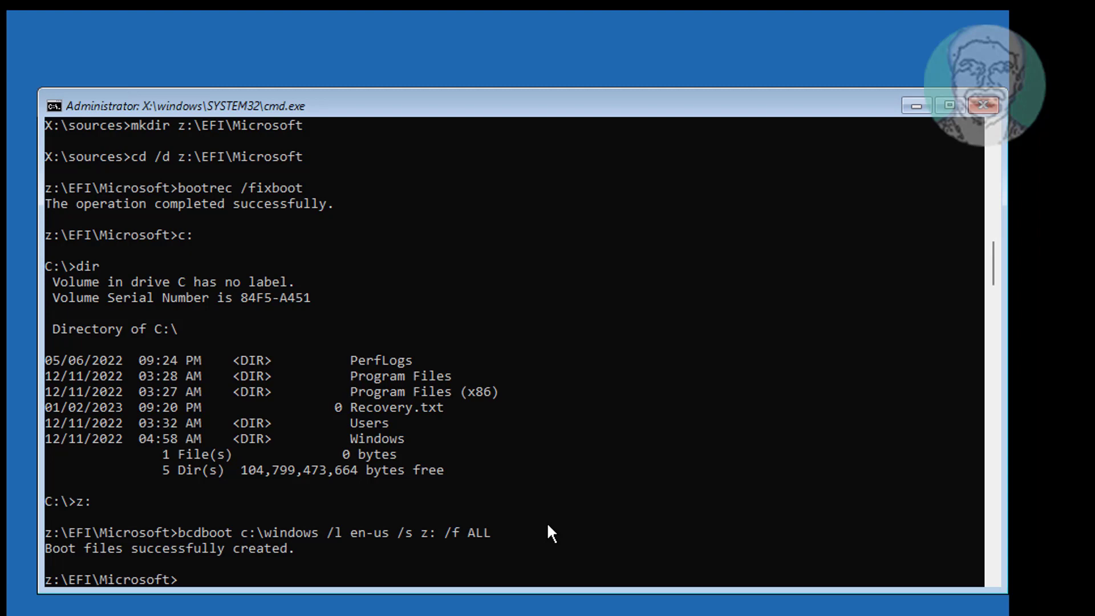
type("e")
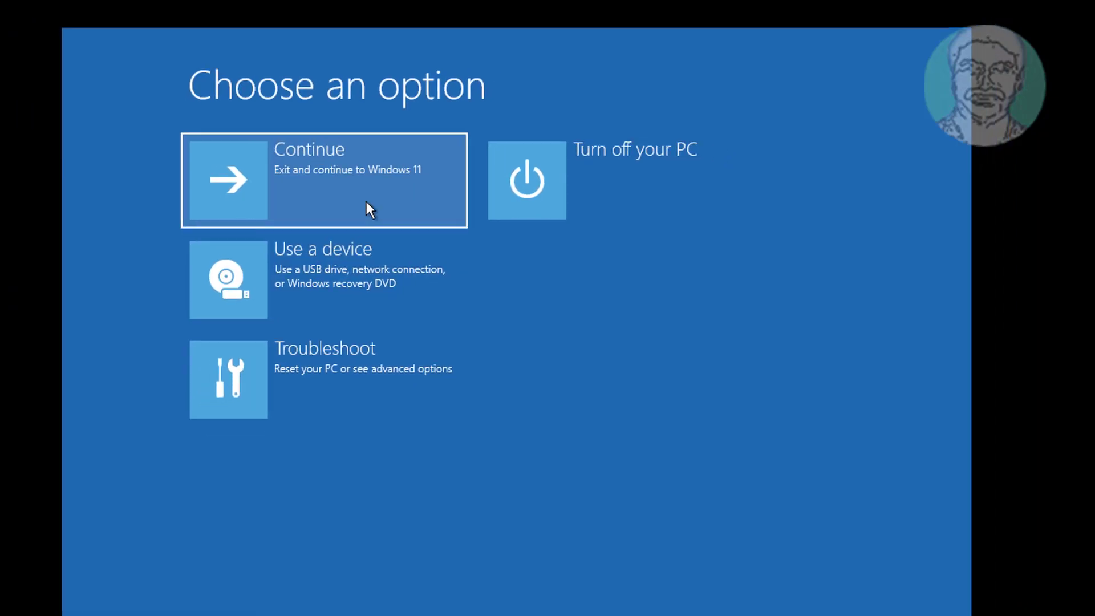
Continue from the recovery options screen to boot into Windows 11's lock screen.
left_click(323, 180)
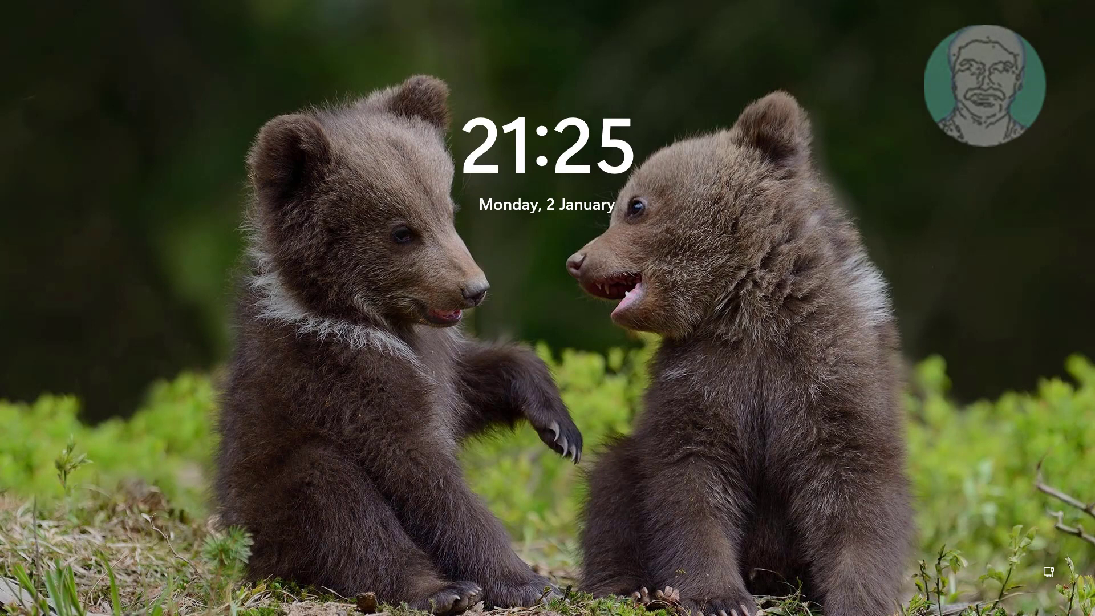